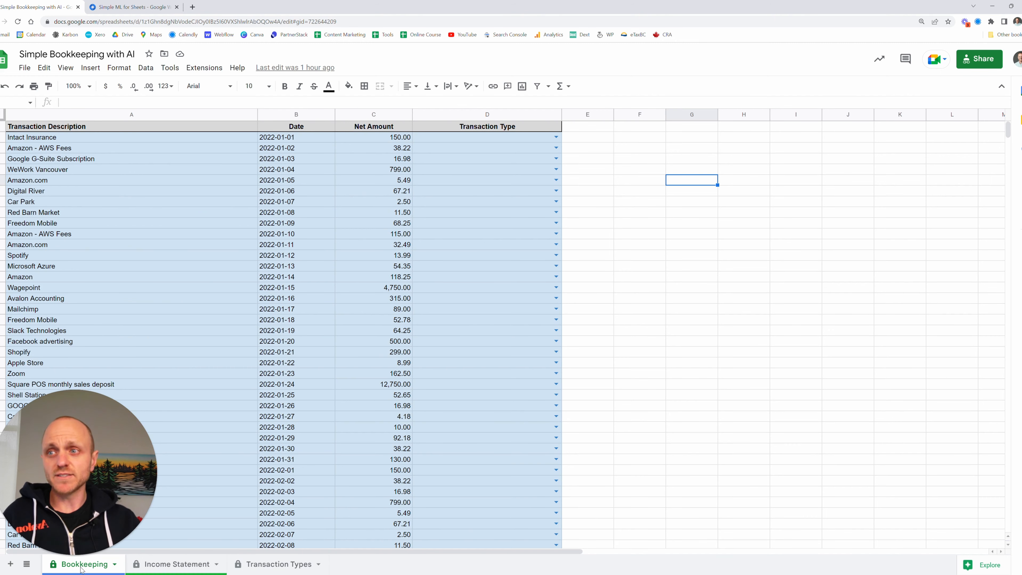
Browse the Income Statement and Transaction Types sheets, then return to Bookkeeping
{"action": "left_click", "coordinate": [176, 564]}
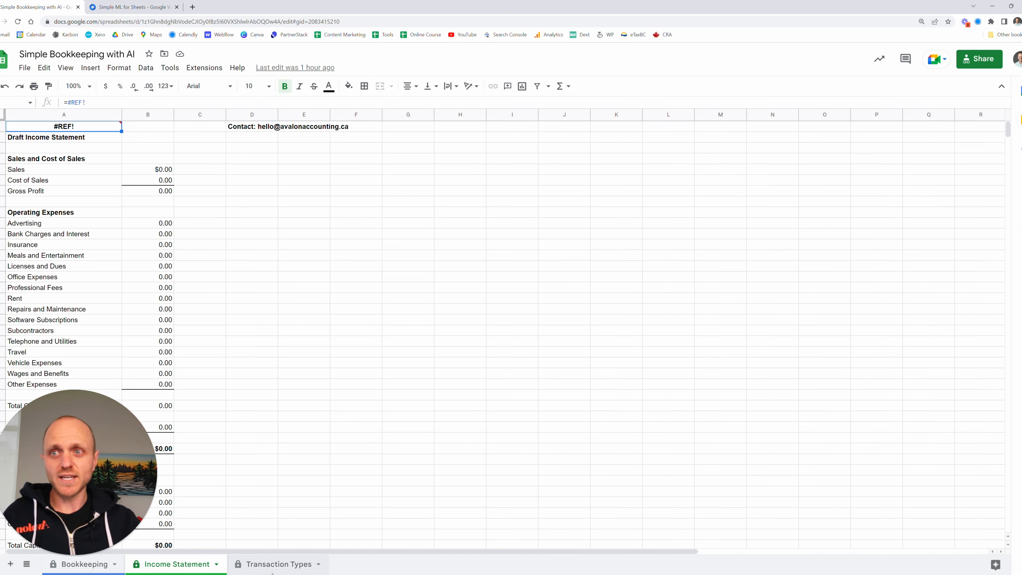
{"action": "left_click", "coordinate": [280, 564]}
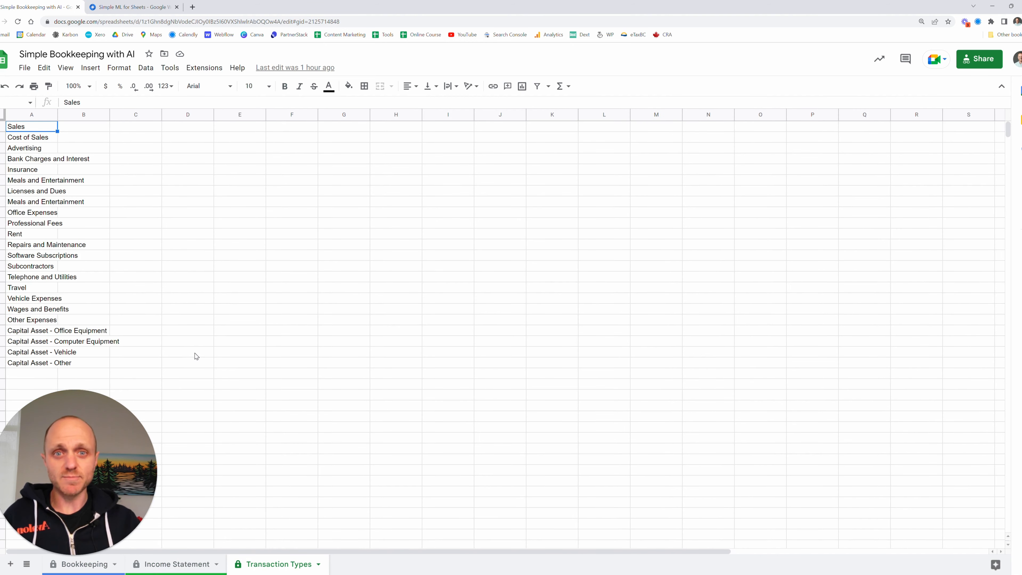
{"action": "left_click", "coordinate": [172, 564]}
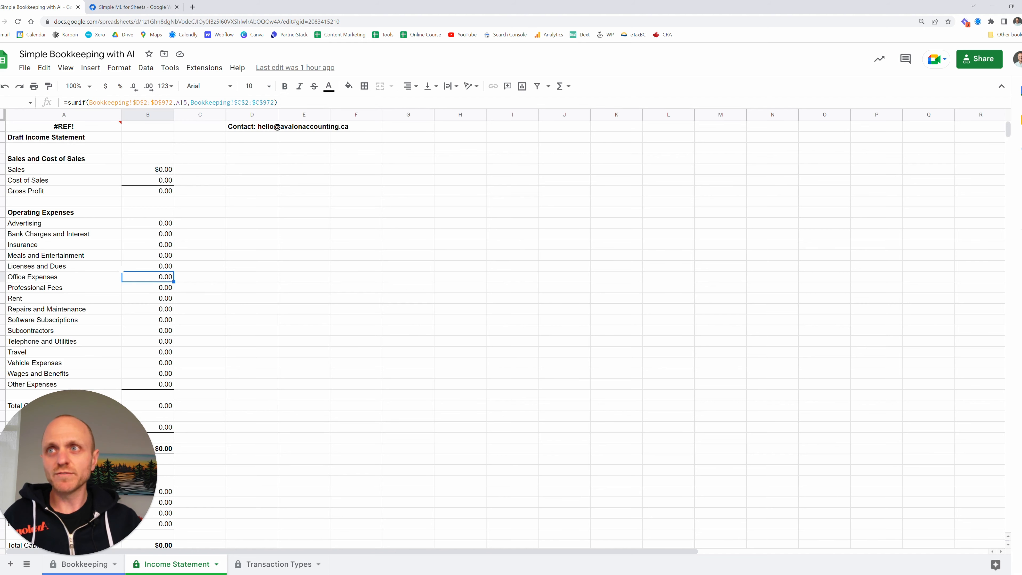
{"action": "mouse_move", "coordinate": [78, 406]}
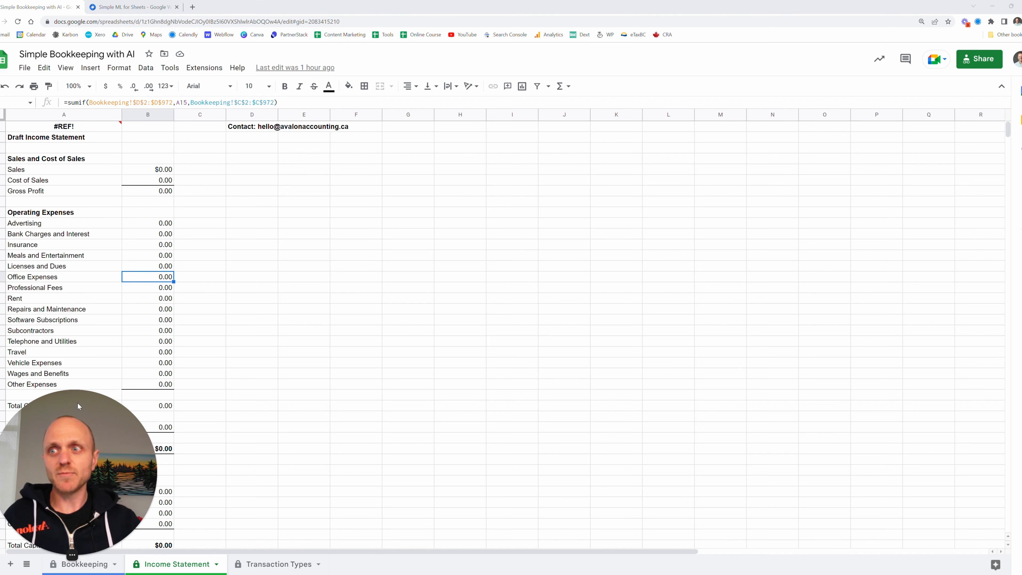
{"action": "left_click", "coordinate": [279, 564]}
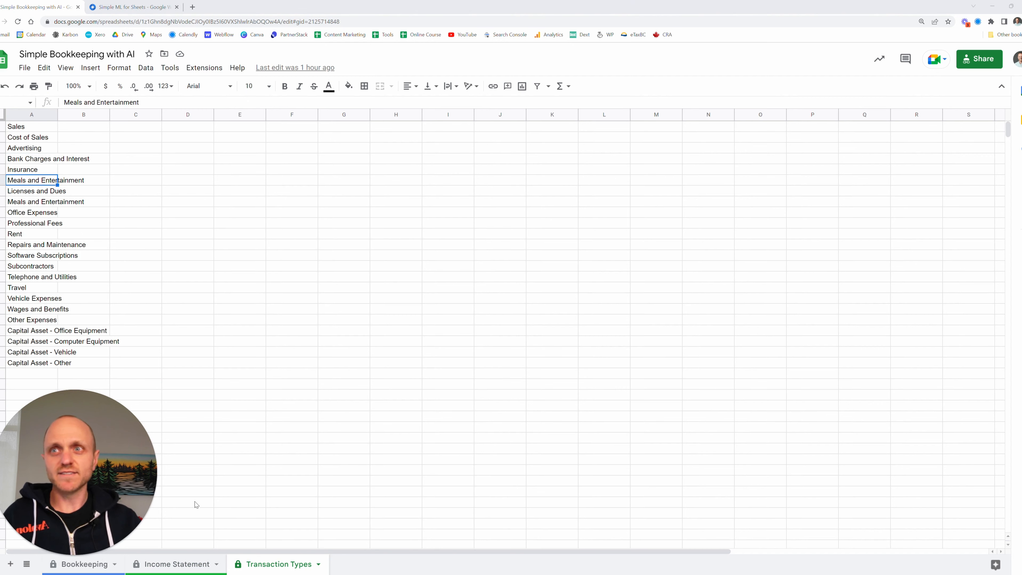
{"action": "left_click", "coordinate": [83, 564]}
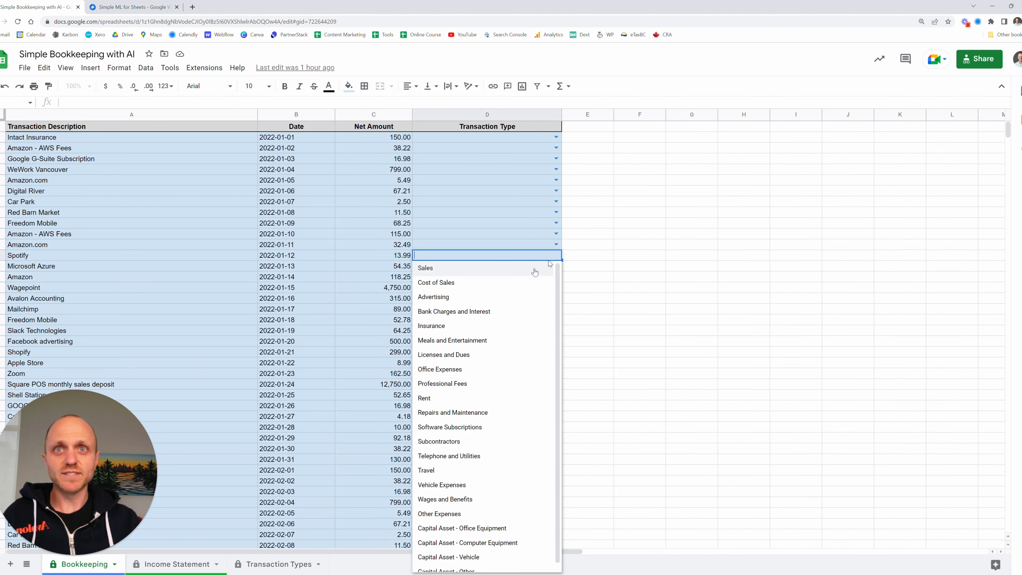
{"action": "type", "text": "meals"}
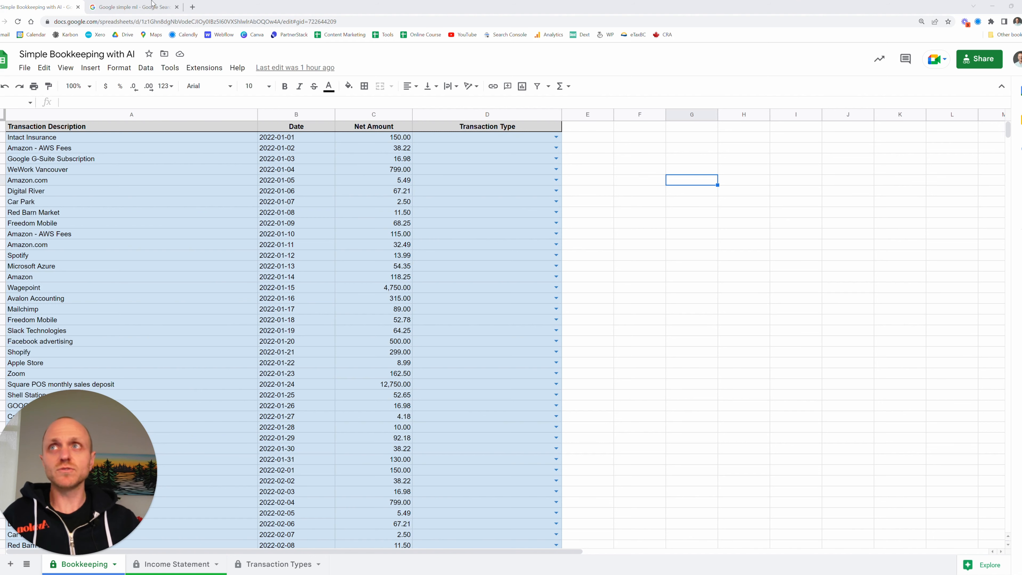
From the search results, open the Simple ML for Sheets Marketplace listing
{"action": "left_click", "coordinate": [131, 6]}
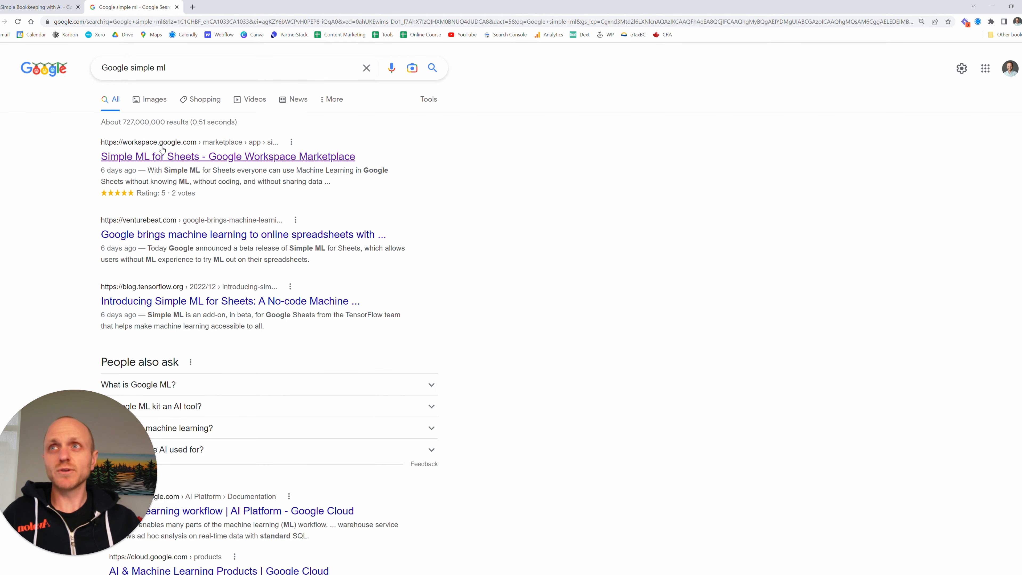
{"action": "left_click", "coordinate": [228, 156]}
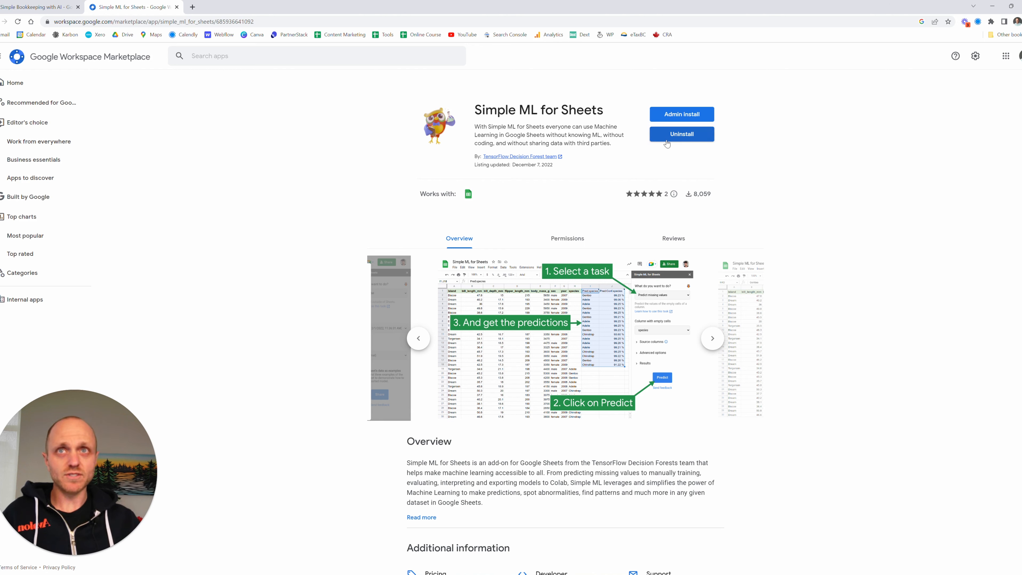
{"action": "mouse_move", "coordinate": [577, 159]}
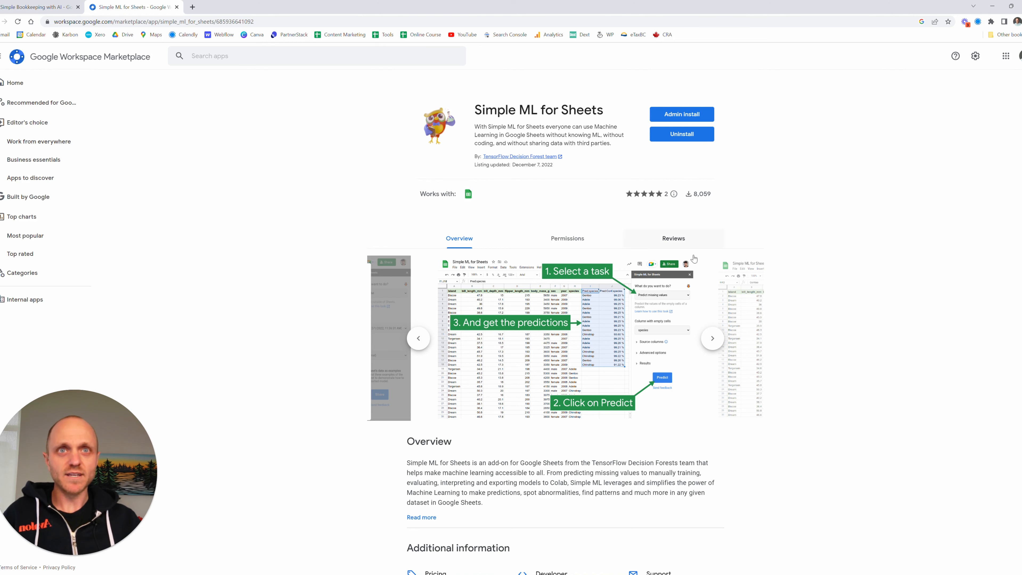
{"action": "mouse_move", "coordinate": [476, 268]}
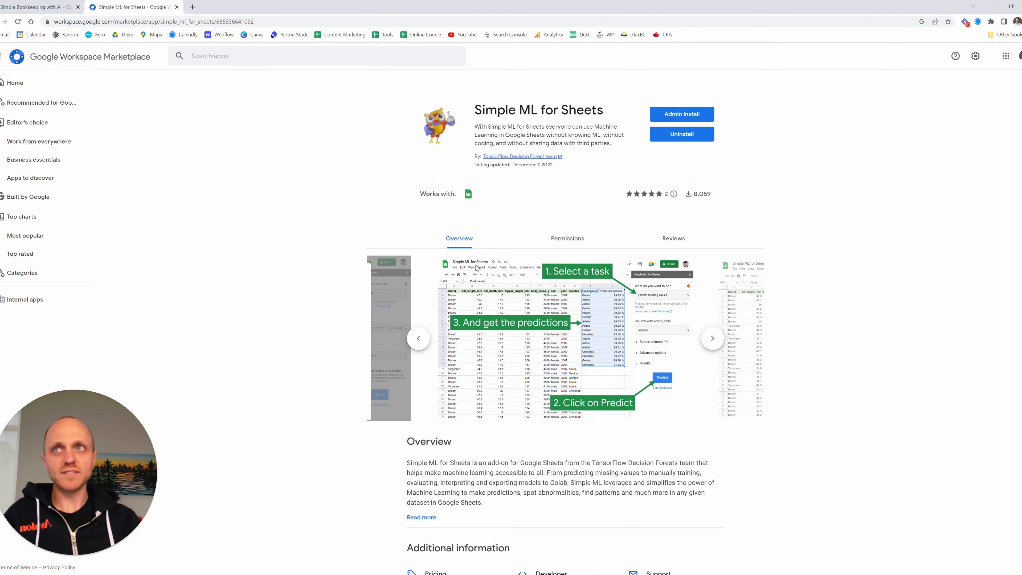
Return to the Bookkeeping sheet and review the year's uncategorized transactions
{"action": "left_click", "coordinate": [134, 6]}
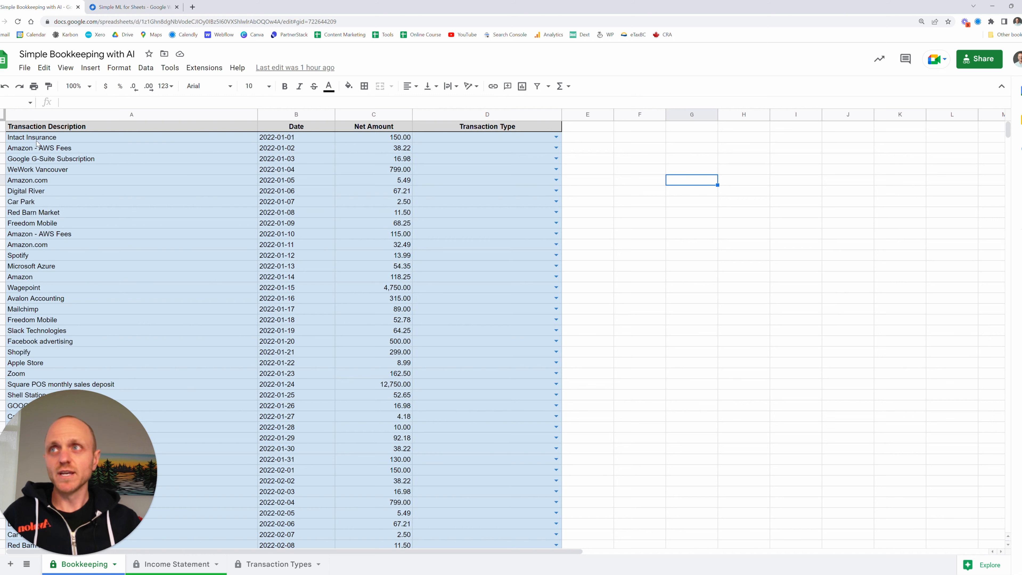
{"action": "scroll", "scroll_direction": "down", "scroll_amount": 3}
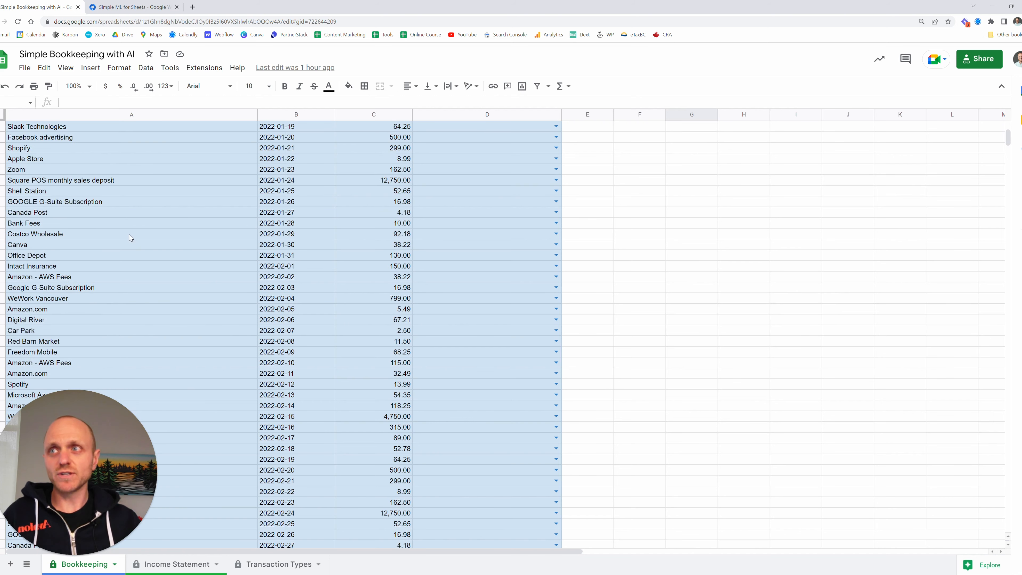
{"action": "scroll", "scroll_direction": "down", "scroll_amount": 3}
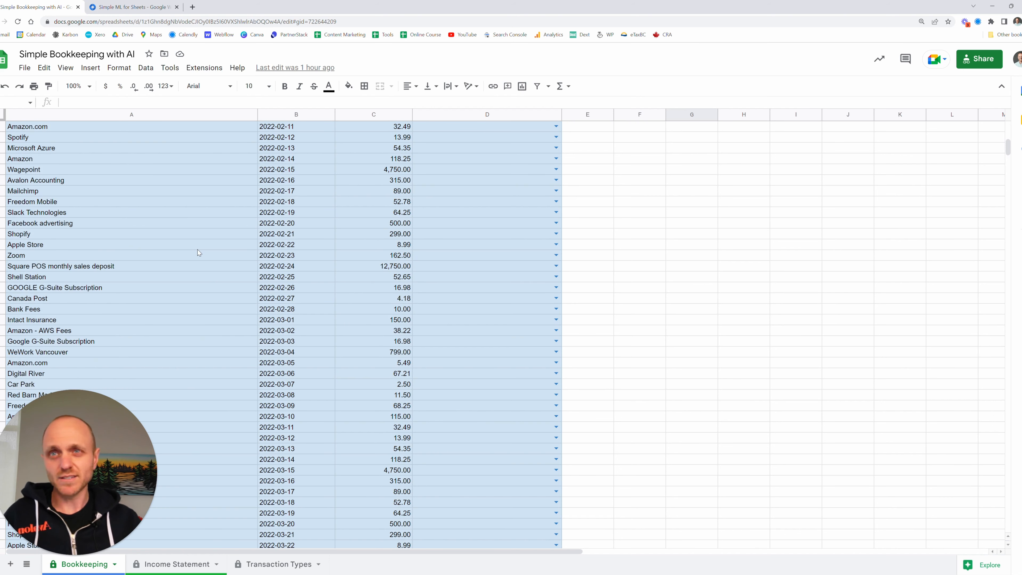
{"action": "scroll", "scroll_direction": "down", "scroll_amount": 3}
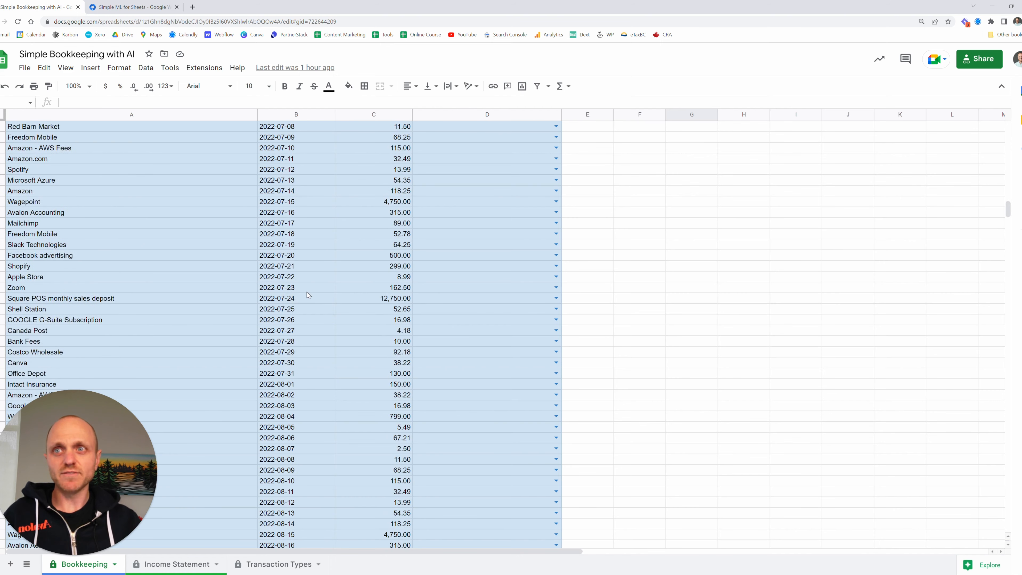
{"action": "scroll", "scroll_direction": "down", "scroll_amount": 3}
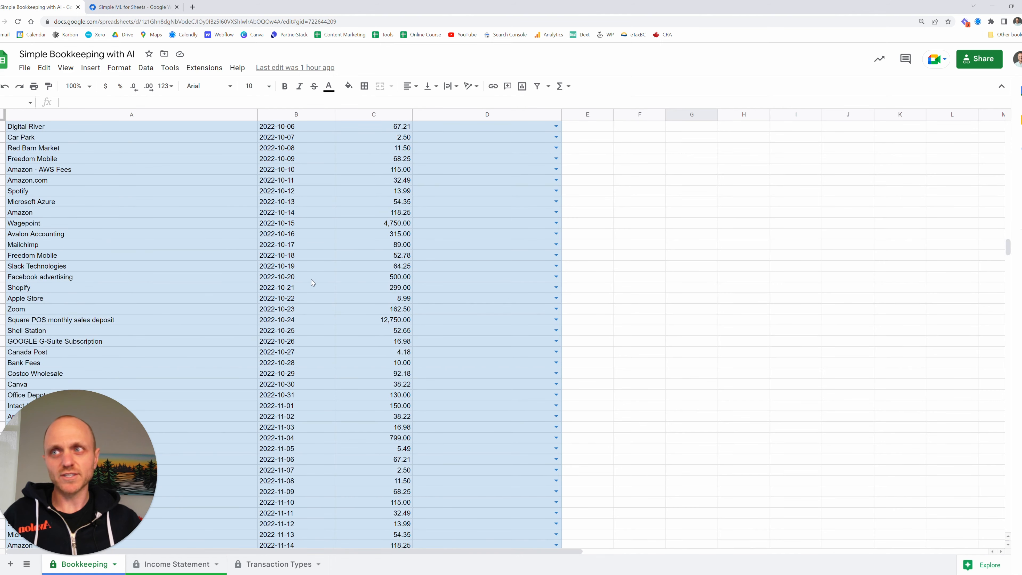
{"action": "scroll", "scroll_direction": "down", "scroll_amount": 3}
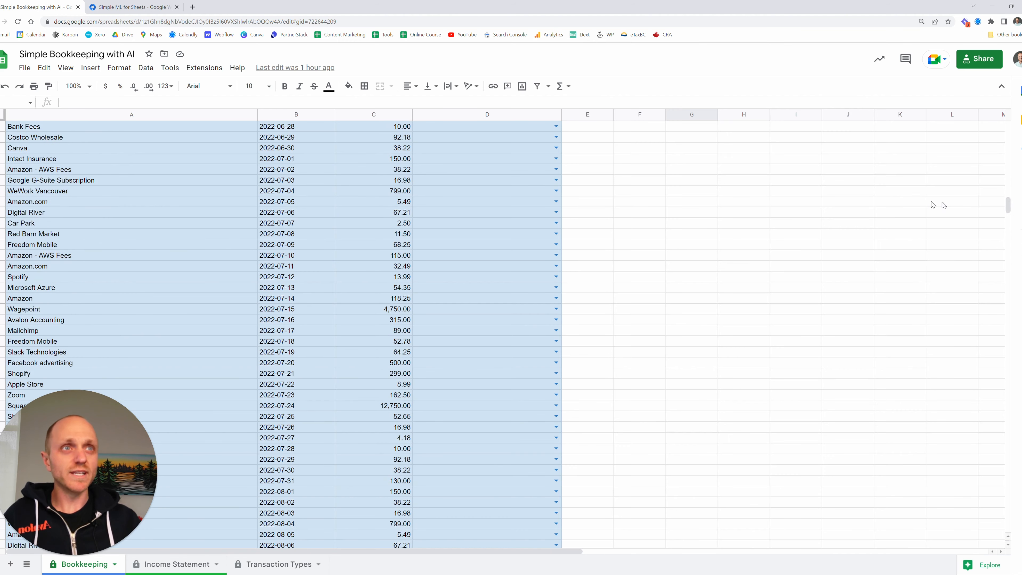
{"action": "scroll", "scroll_direction": "up", "scroll_amount": 3}
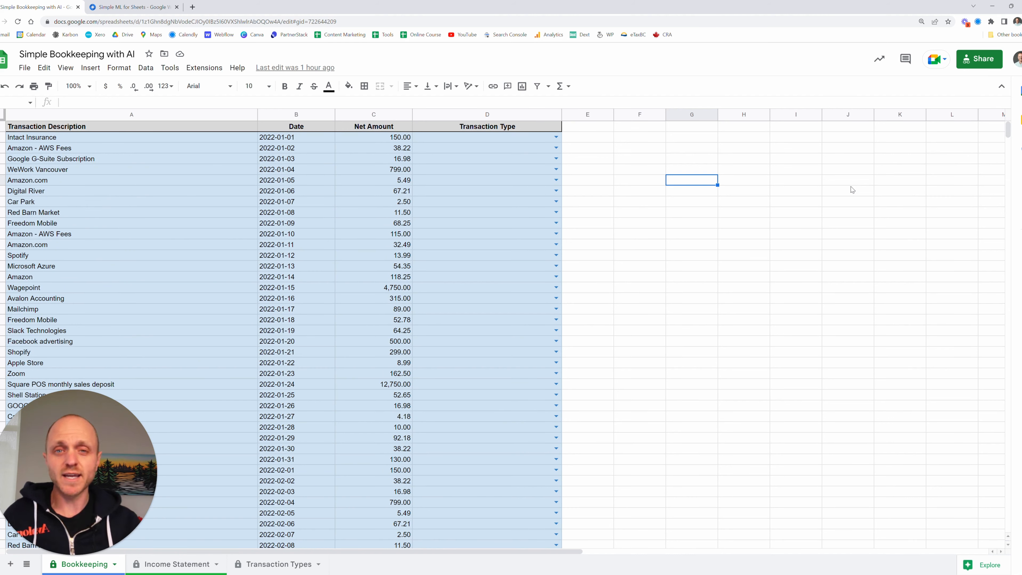
{"action": "mouse_move", "coordinate": [553, 287]}
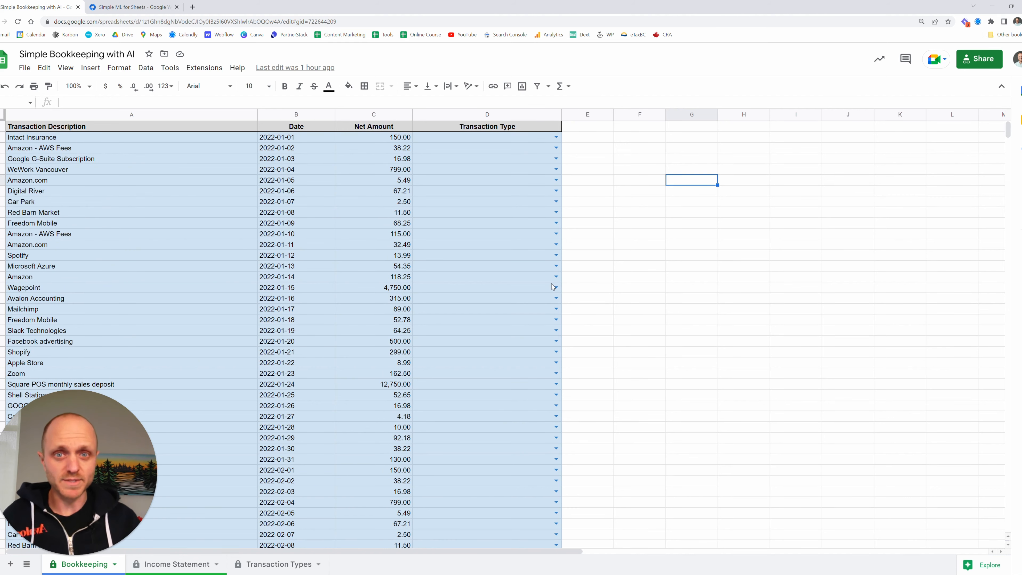
Select Intact Insurance's Transaction Type cell, then switch to the Transaction Types sheet
{"action": "left_click", "coordinate": [487, 255]}
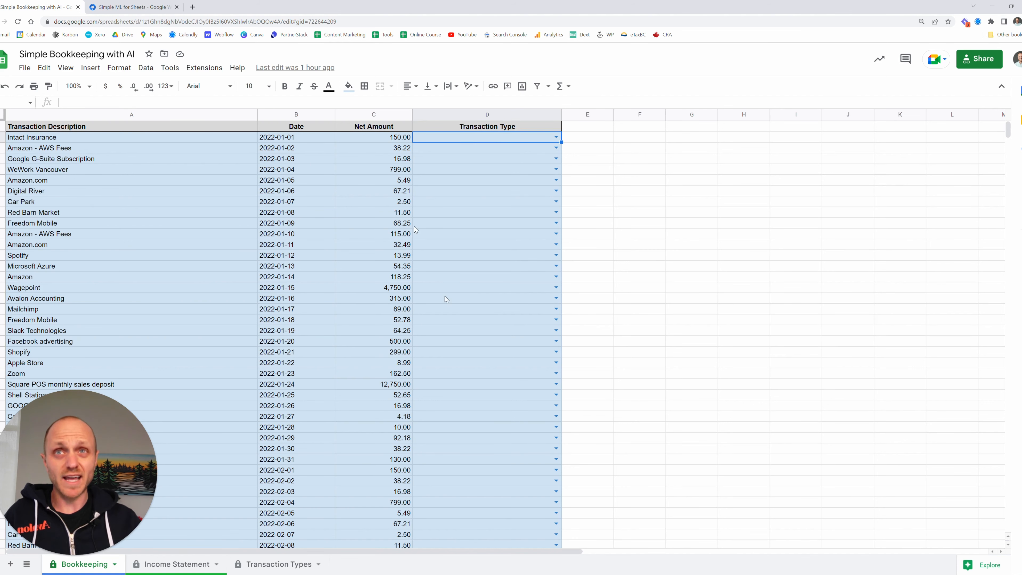
{"action": "mouse_move", "coordinate": [512, 308]}
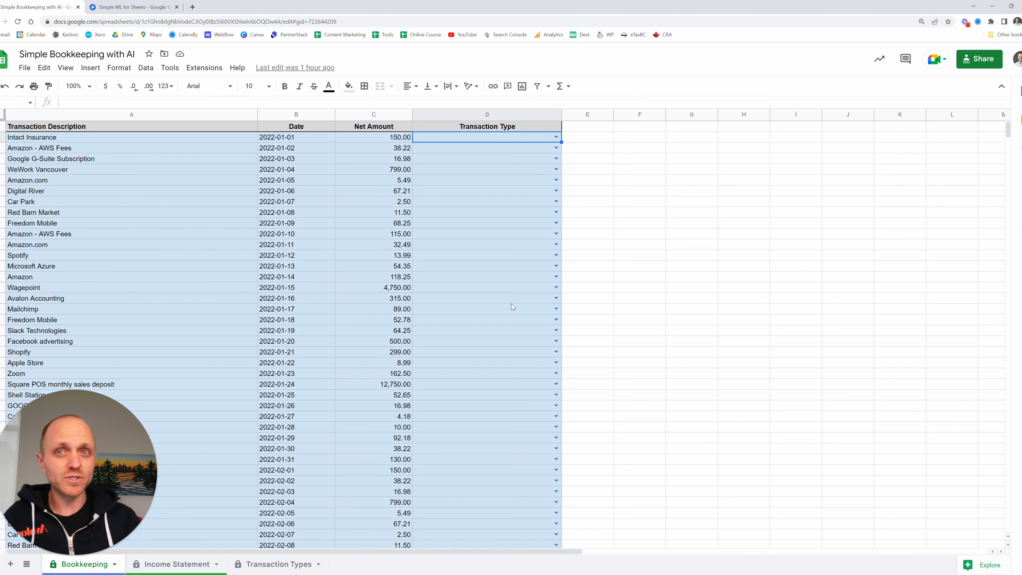
{"action": "mouse_move", "coordinate": [416, 486]}
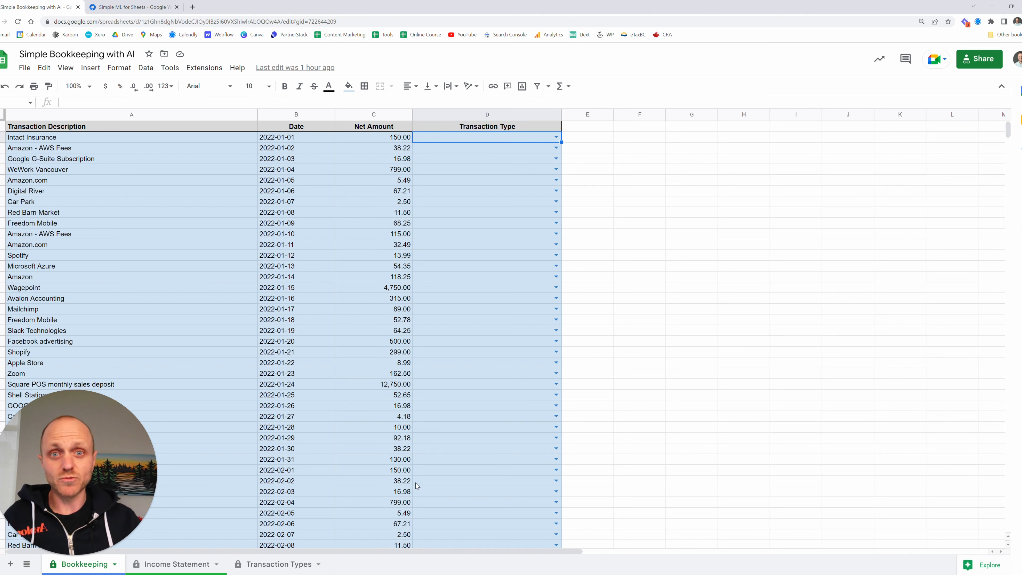
{"action": "mouse_move", "coordinate": [440, 448]}
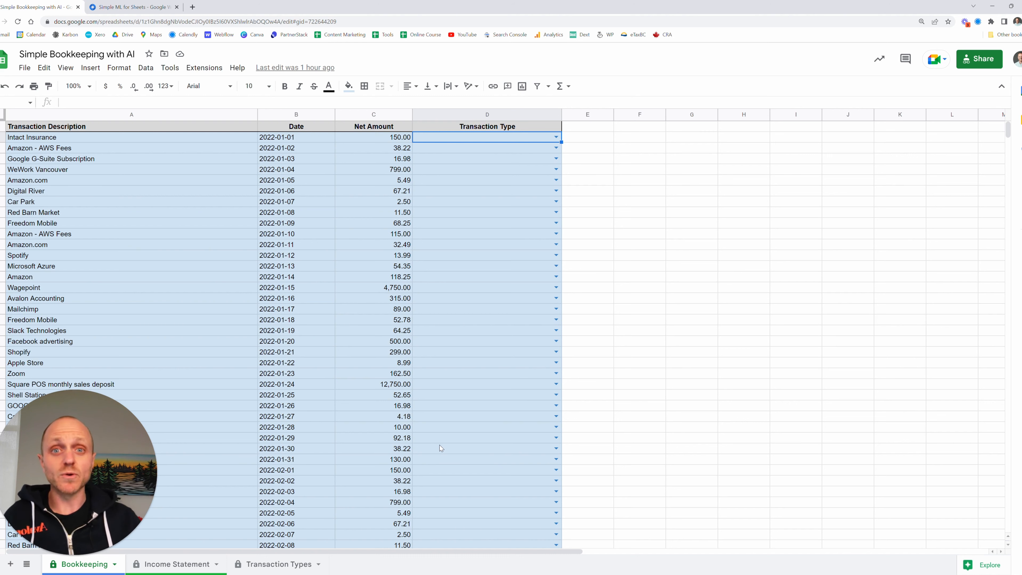
{"action": "mouse_move", "coordinate": [438, 421]}
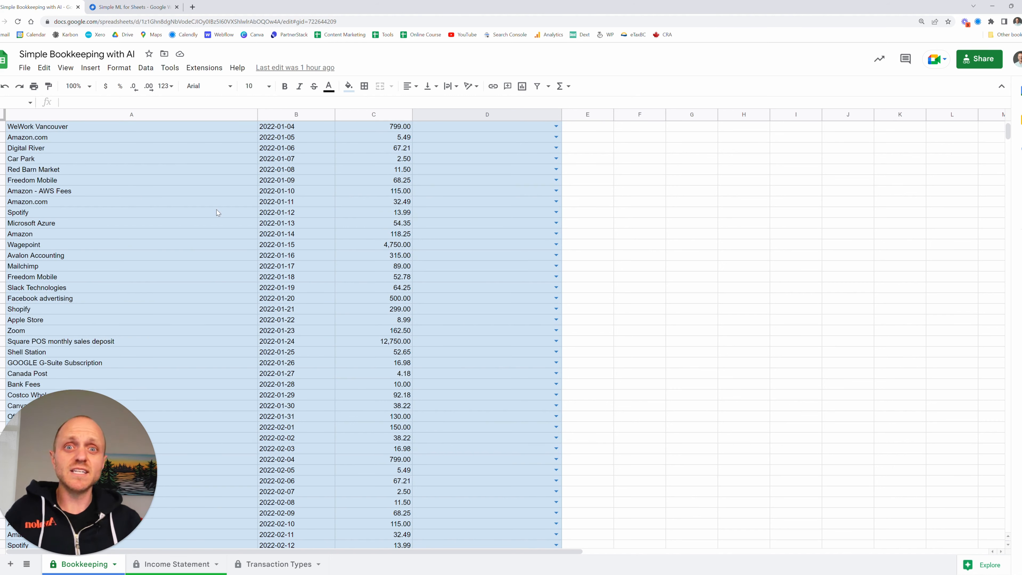
{"action": "left_click", "coordinate": [278, 564]}
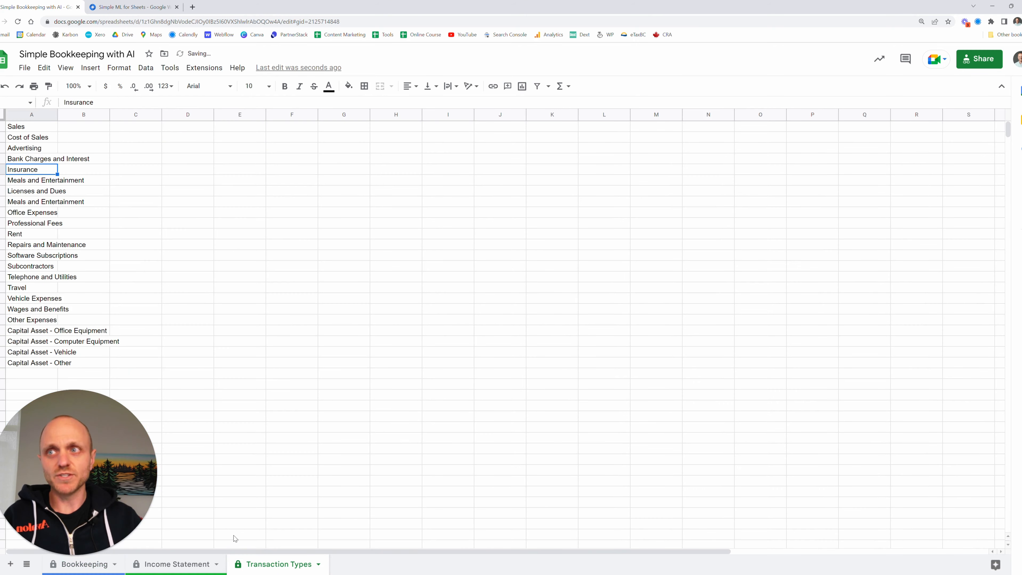
On Bookkeeping, set G-Suite to Software Subscriptions and WeWork Vancouver to Rent
{"action": "left_click", "coordinate": [83, 564]}
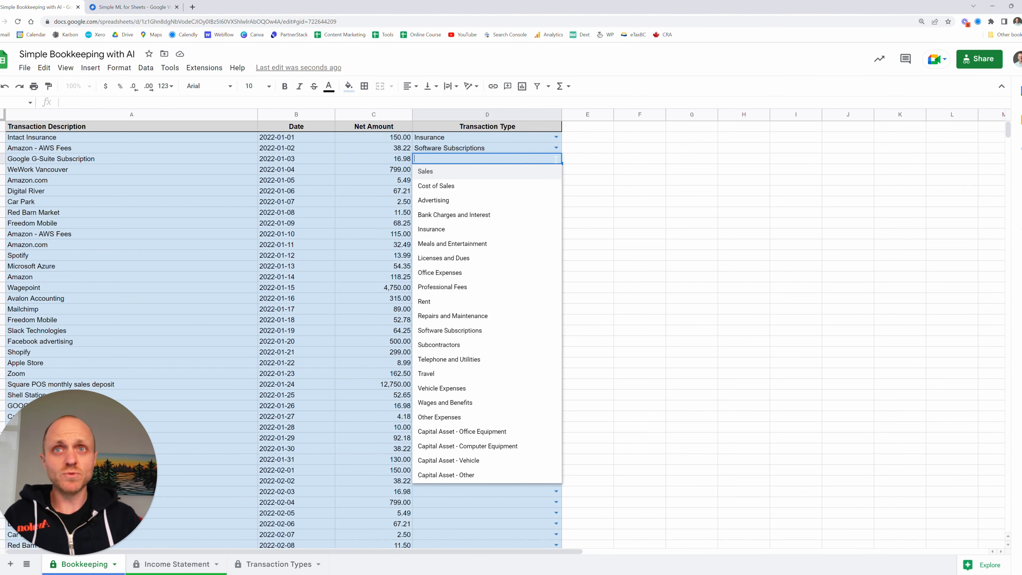
{"action": "left_click", "coordinate": [449, 331]}
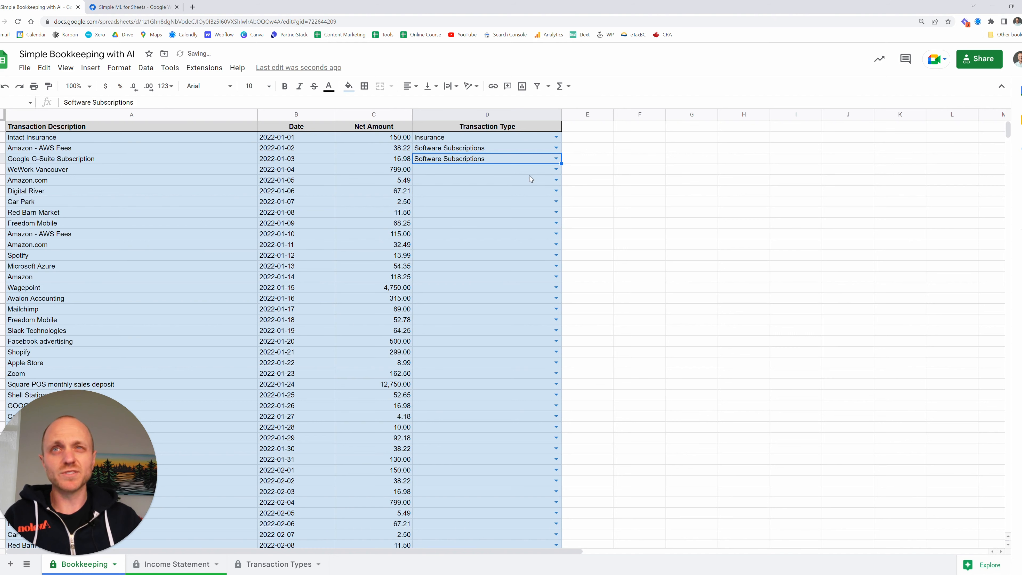
{"action": "left_click", "coordinate": [487, 180]}
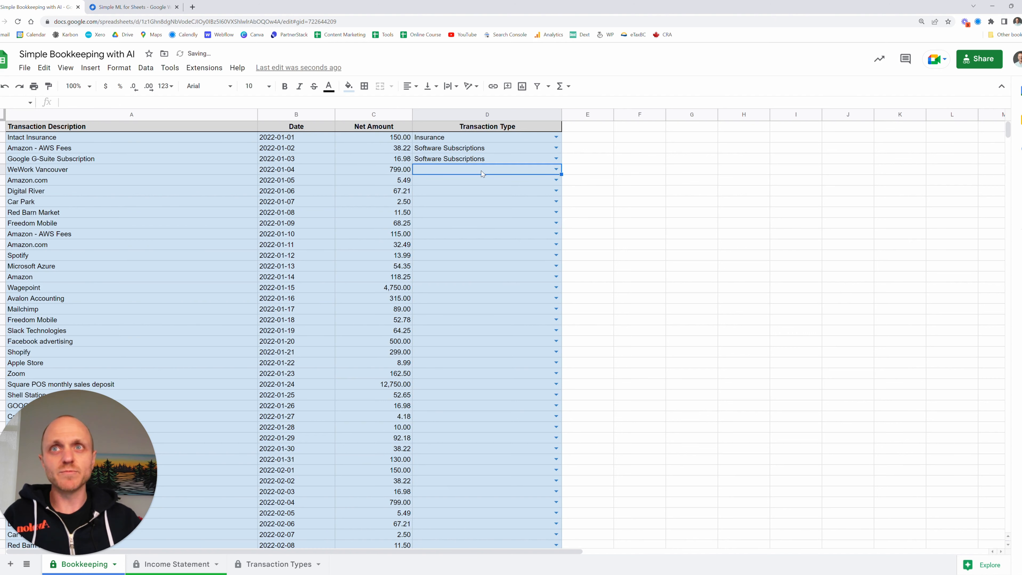
{"action": "type", "text": "rent"}
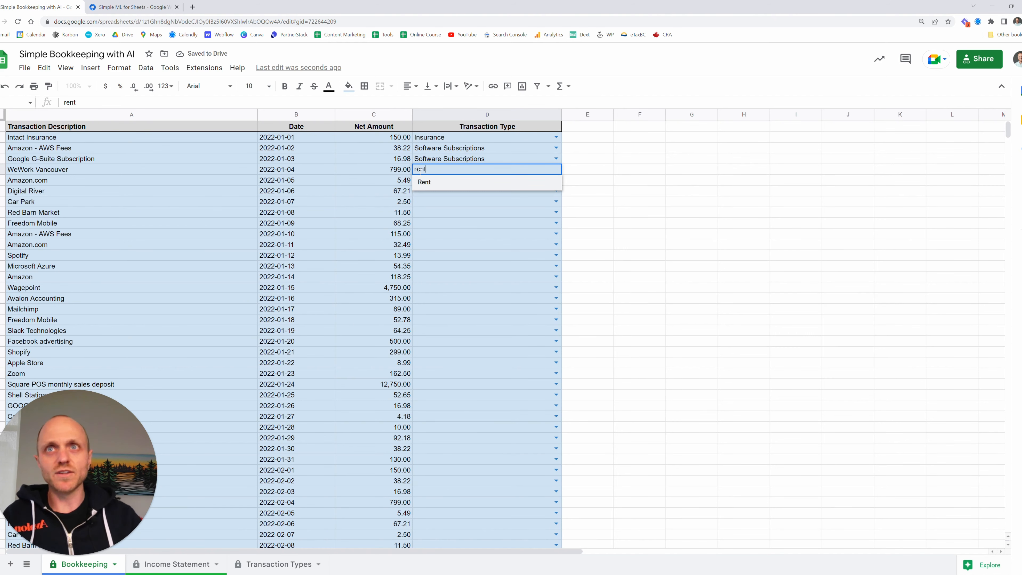
Set Amazon.com to Office Expenses and Digital River to Software Subscriptions
{"action": "type", "text": "of"}
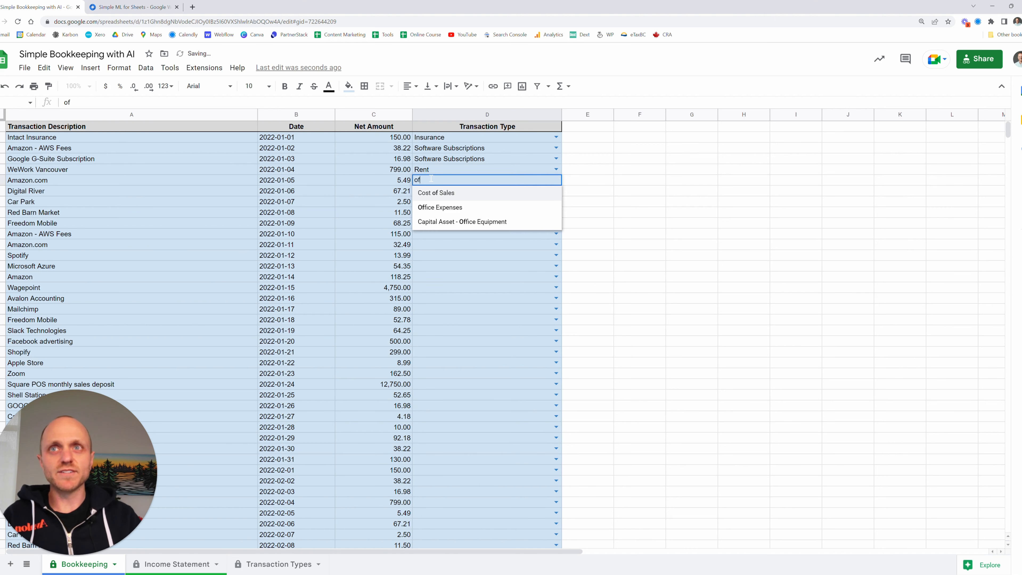
{"action": "left_click", "coordinate": [440, 207]}
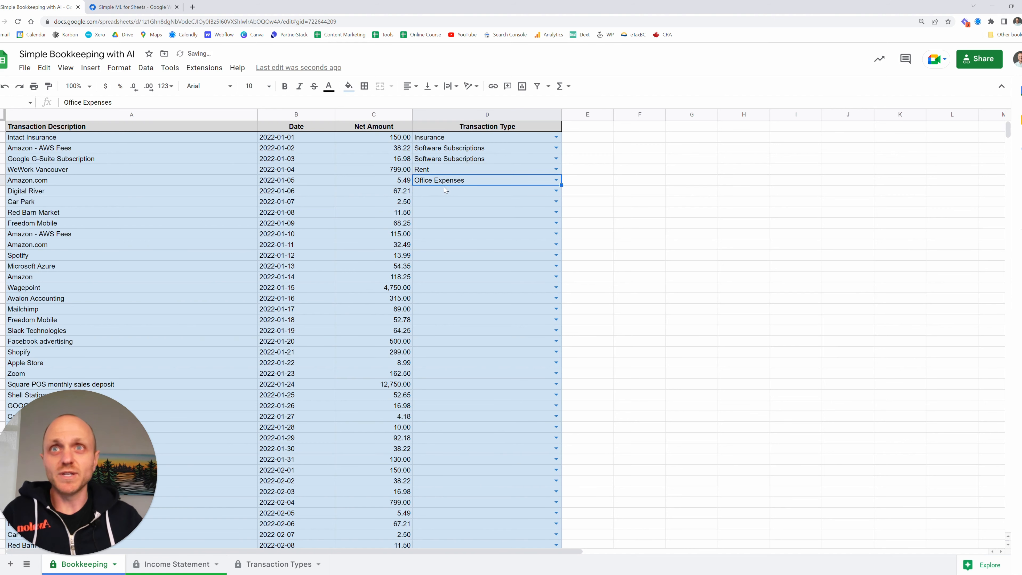
{"action": "left_click", "coordinate": [487, 191]}
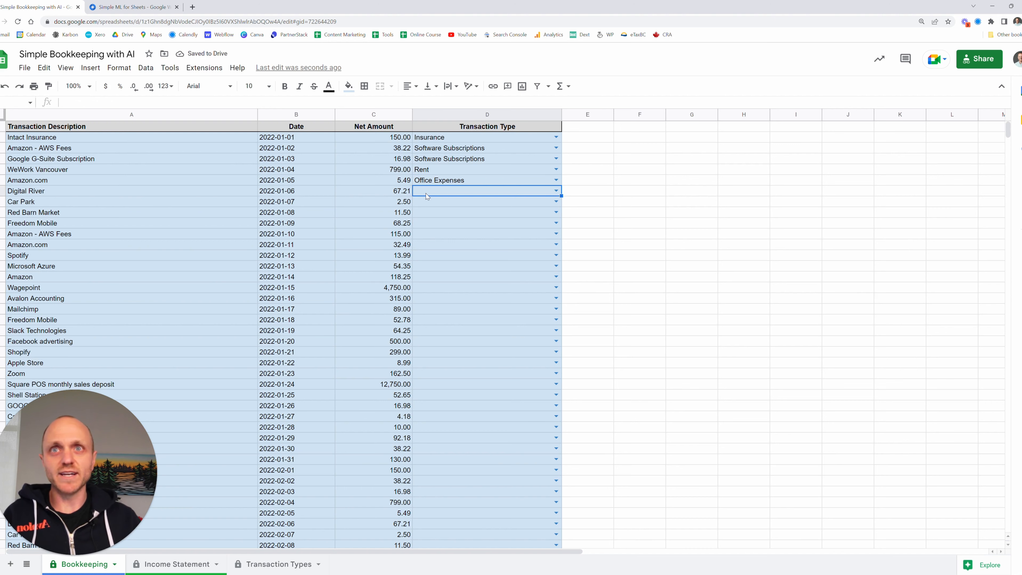
{"action": "type", "text": "so"}
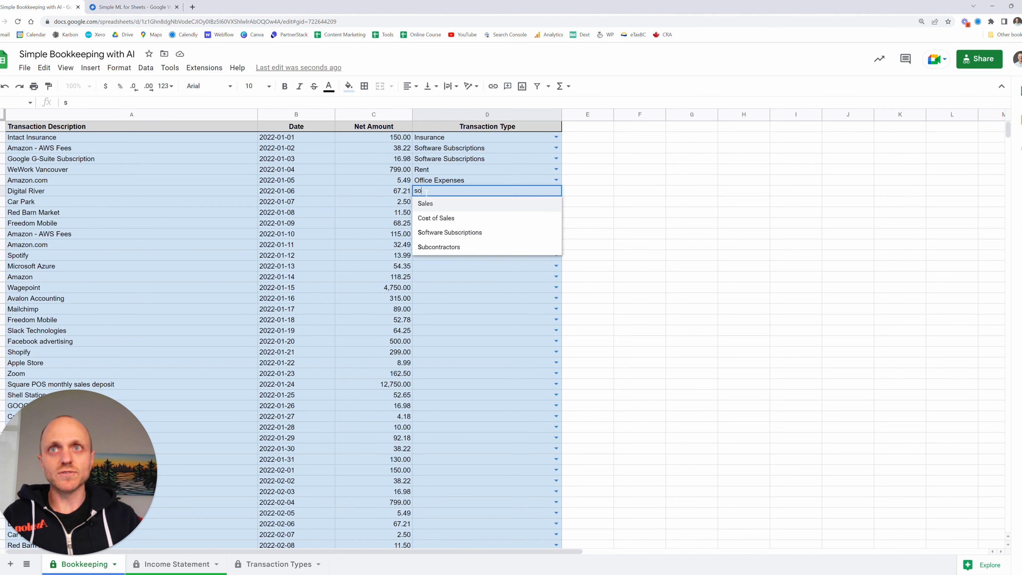
{"action": "left_click", "coordinate": [449, 232]}
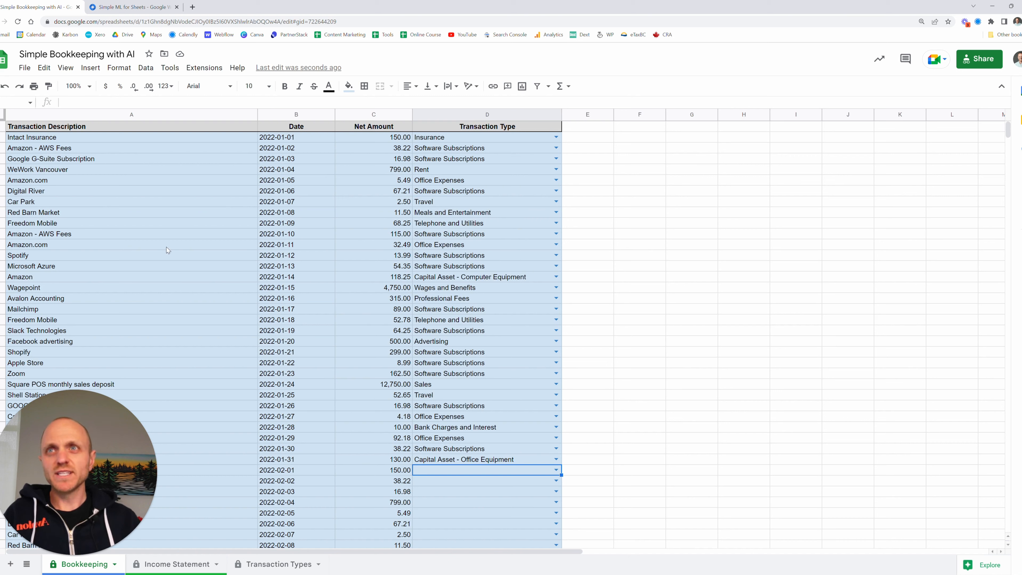
{"action": "left_click", "coordinate": [486, 287]}
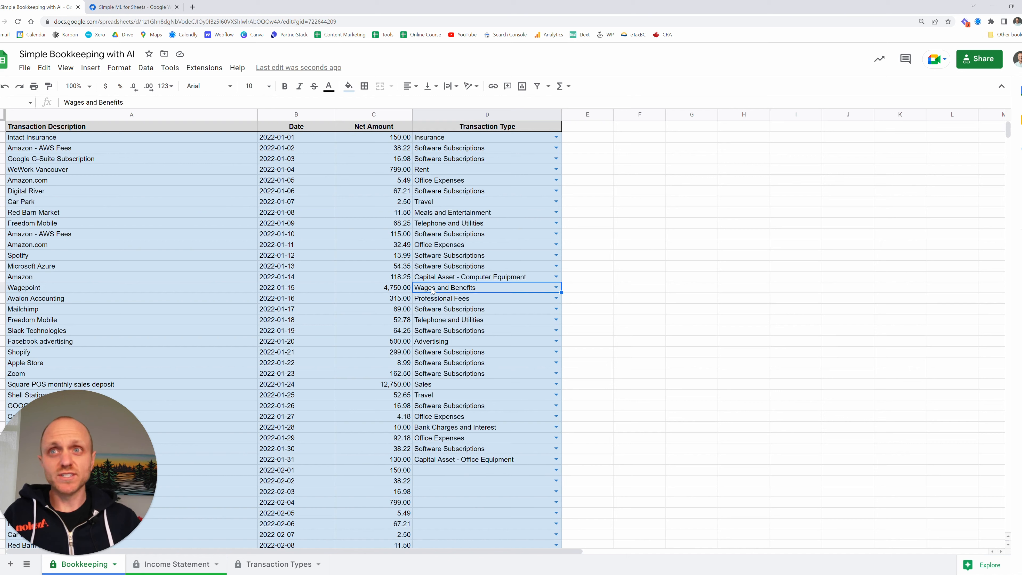
{"action": "left_click", "coordinate": [101, 287]}
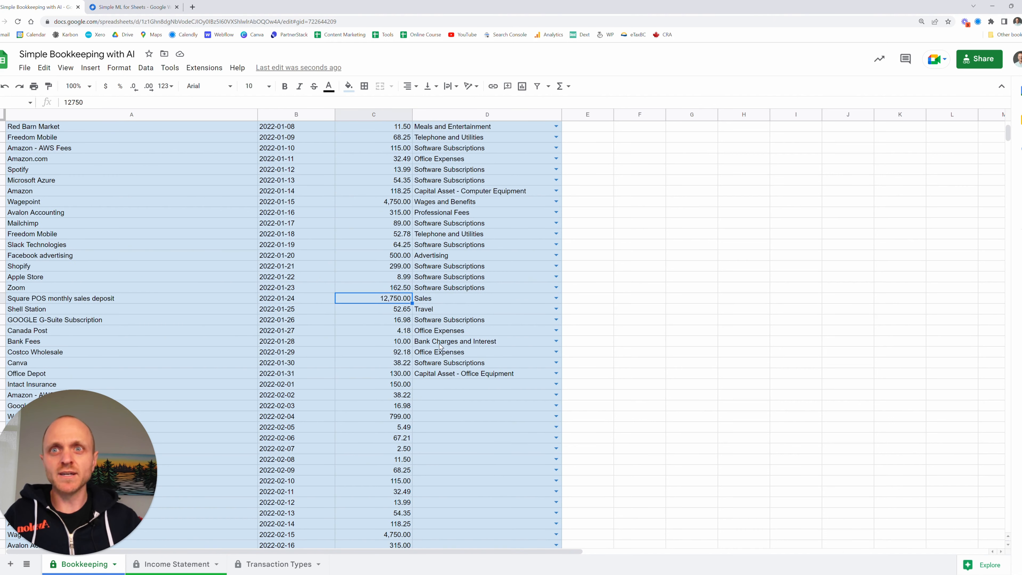
{"action": "left_click", "coordinate": [486, 191]}
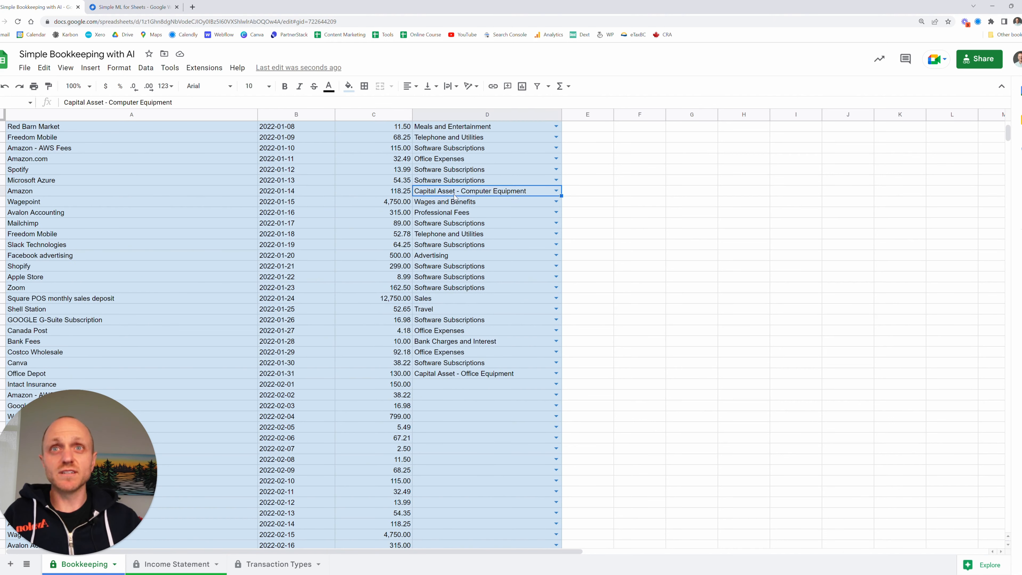
{"action": "left_click", "coordinate": [486, 373]}
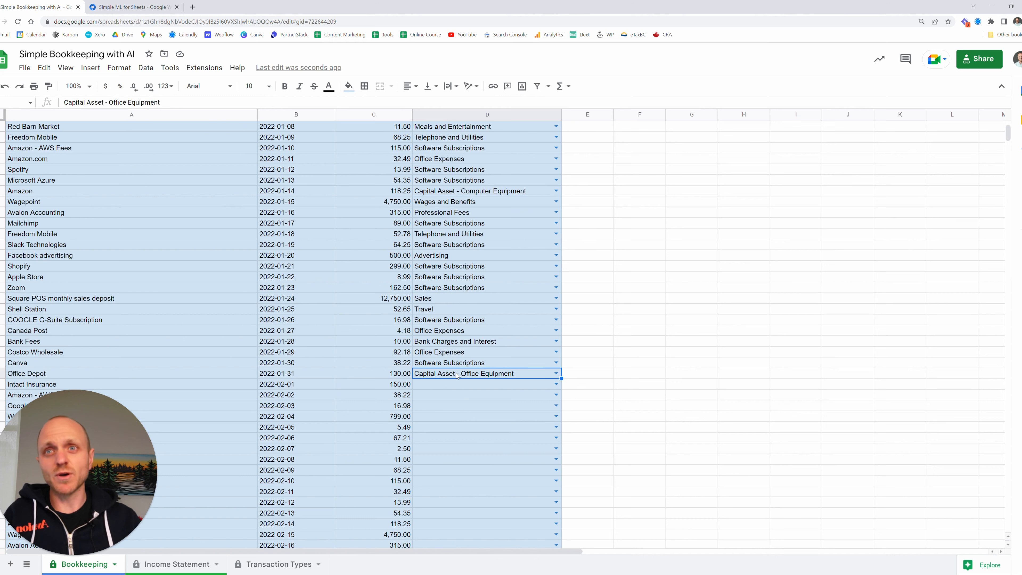
{"action": "scroll", "scroll_direction": "up", "scroll_amount": 3}
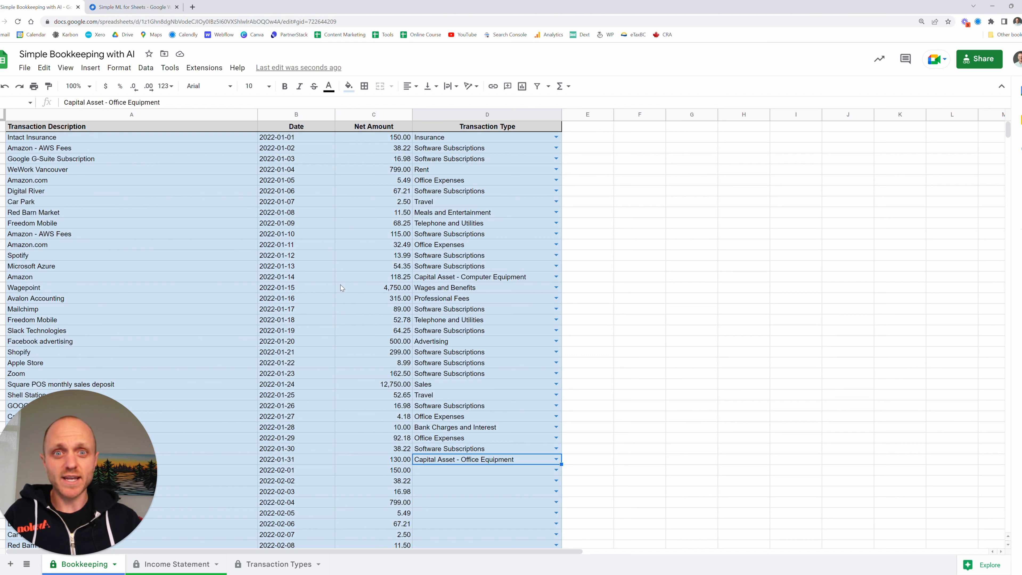
{"action": "left_click", "coordinate": [204, 67]}
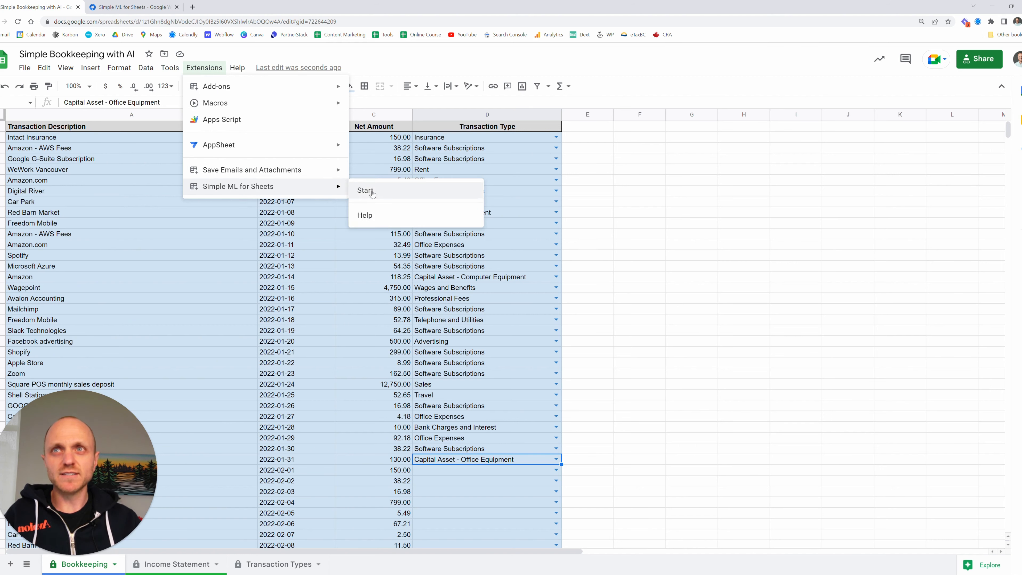
Start Simple ML for Sheets and keep the Predict missing values task for Transaction Type
{"action": "left_click", "coordinate": [366, 189]}
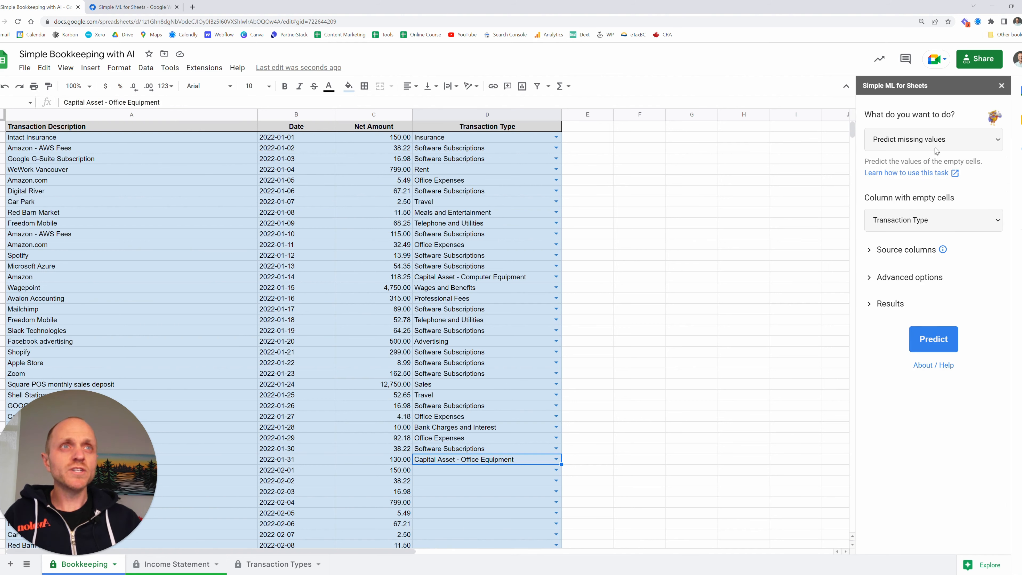
{"action": "left_click", "coordinate": [932, 139]}
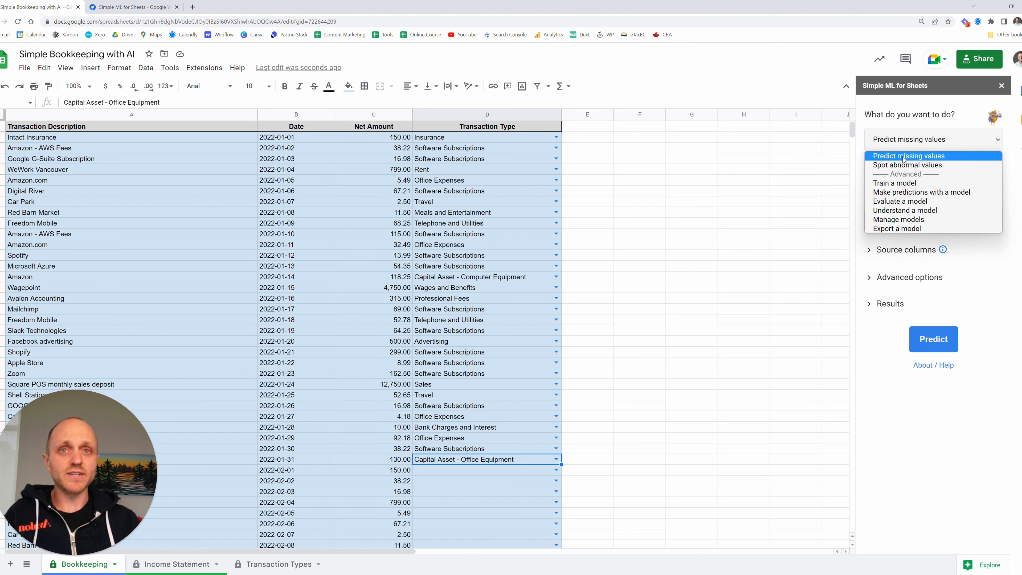
{"action": "mouse_move", "coordinate": [894, 183]}
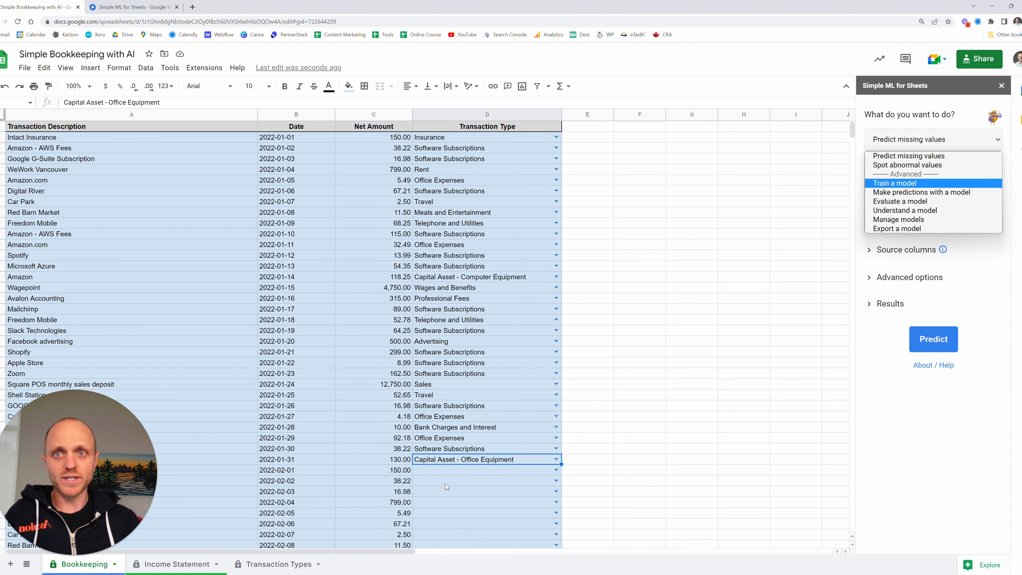
{"action": "left_click", "coordinate": [908, 156]}
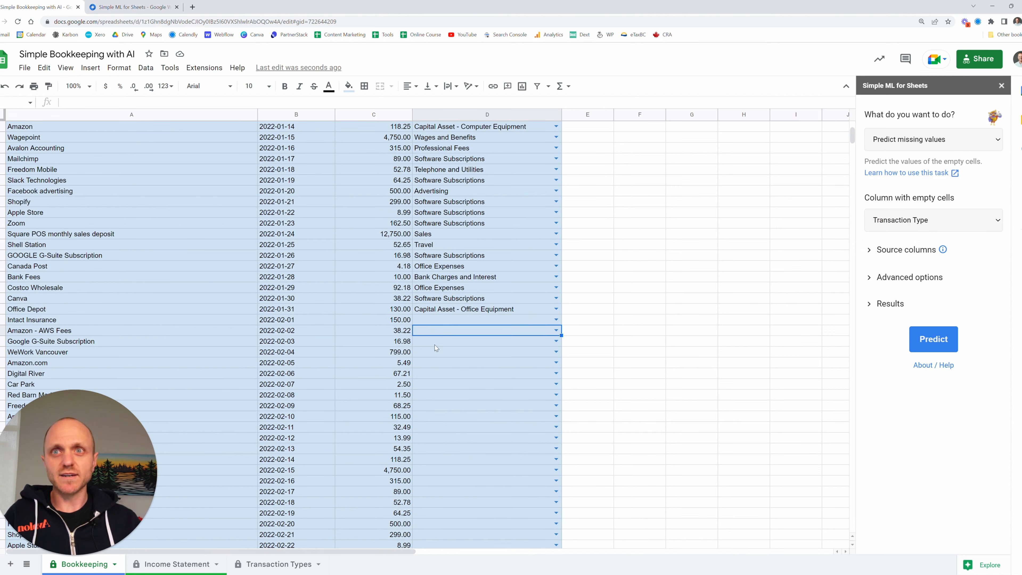
{"action": "mouse_move", "coordinate": [465, 323]}
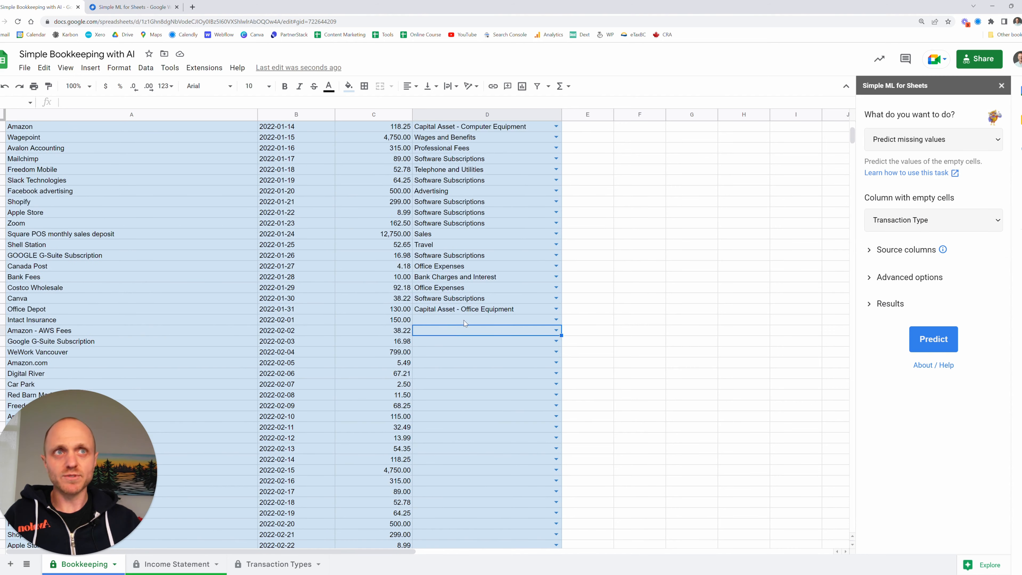
{"action": "left_click", "coordinate": [934, 139]}
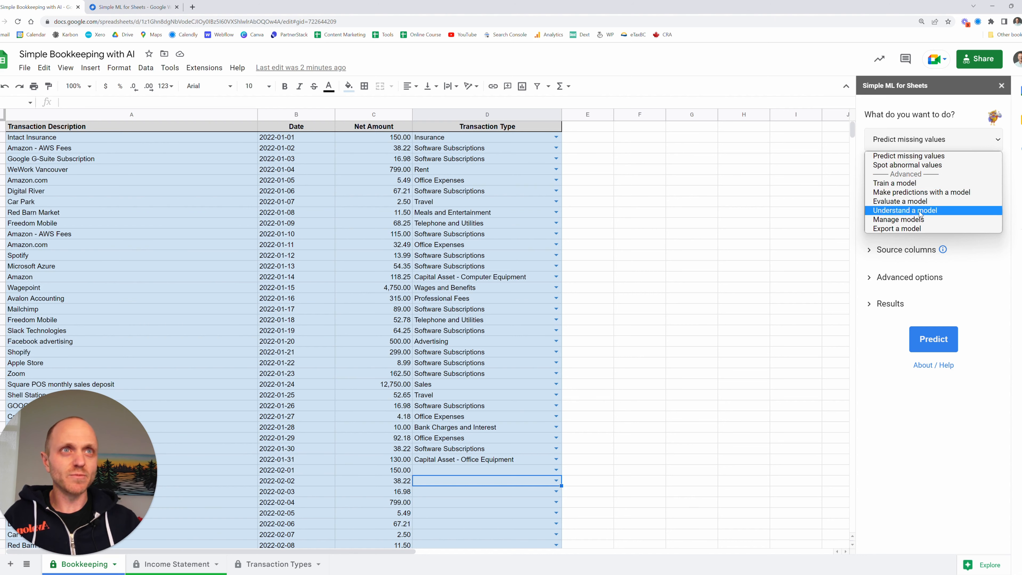
{"action": "mouse_move", "coordinate": [896, 183]}
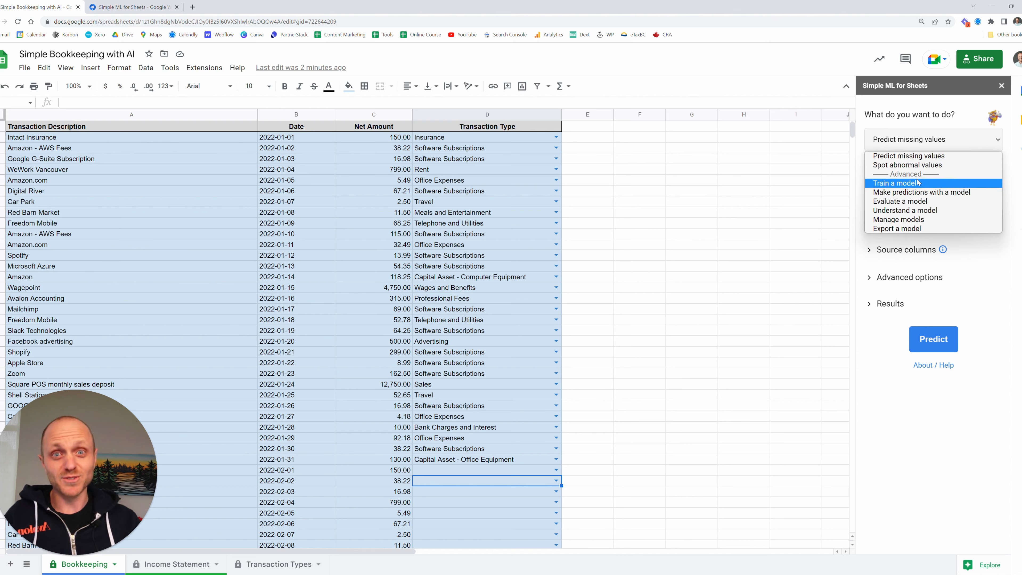
{"action": "mouse_move", "coordinate": [908, 156]}
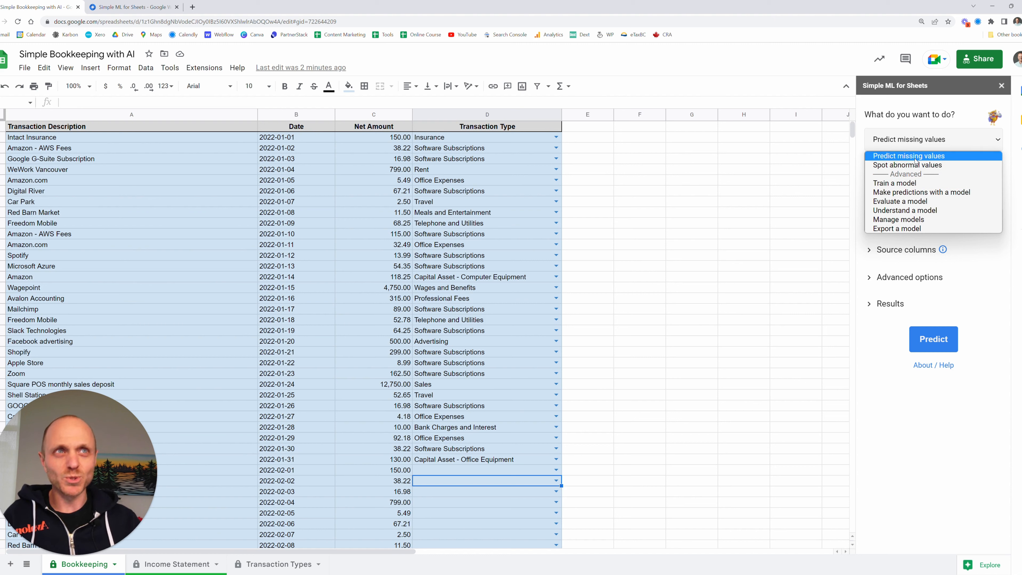
{"action": "left_click", "coordinate": [907, 155]}
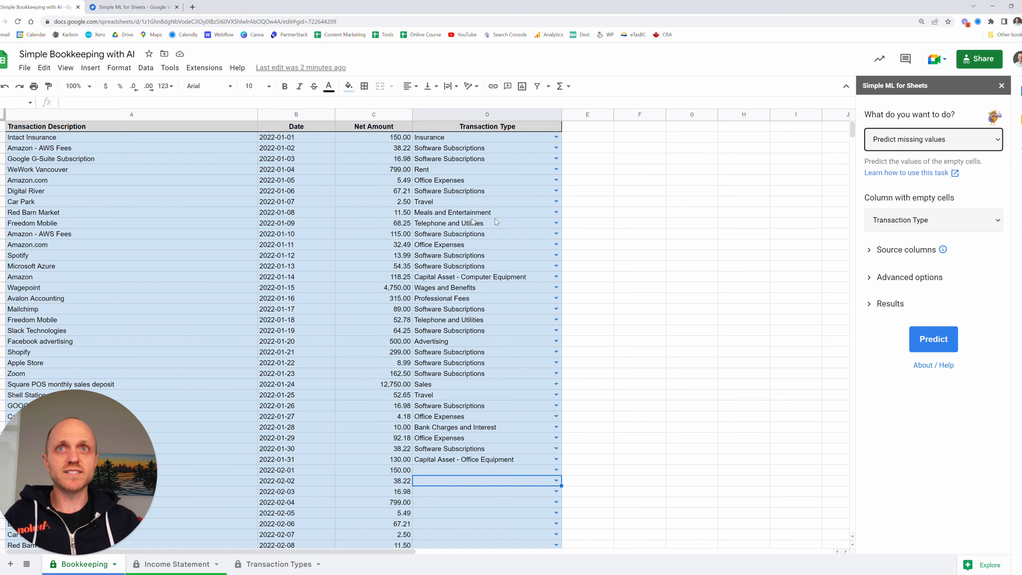
{"action": "mouse_move", "coordinate": [374, 389]}
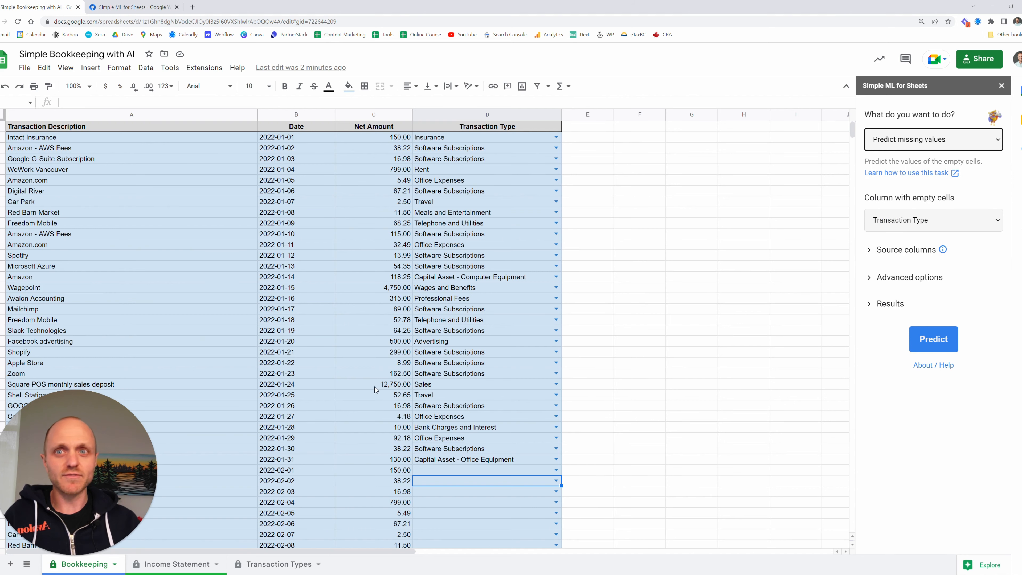
{"action": "mouse_move", "coordinate": [775, 268]}
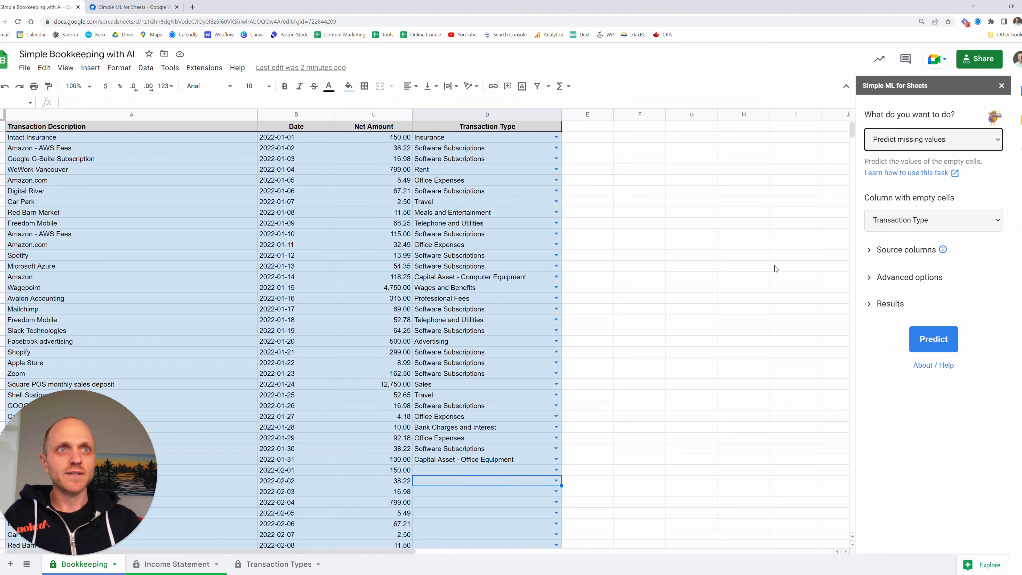
{"action": "left_click", "coordinate": [906, 250]}
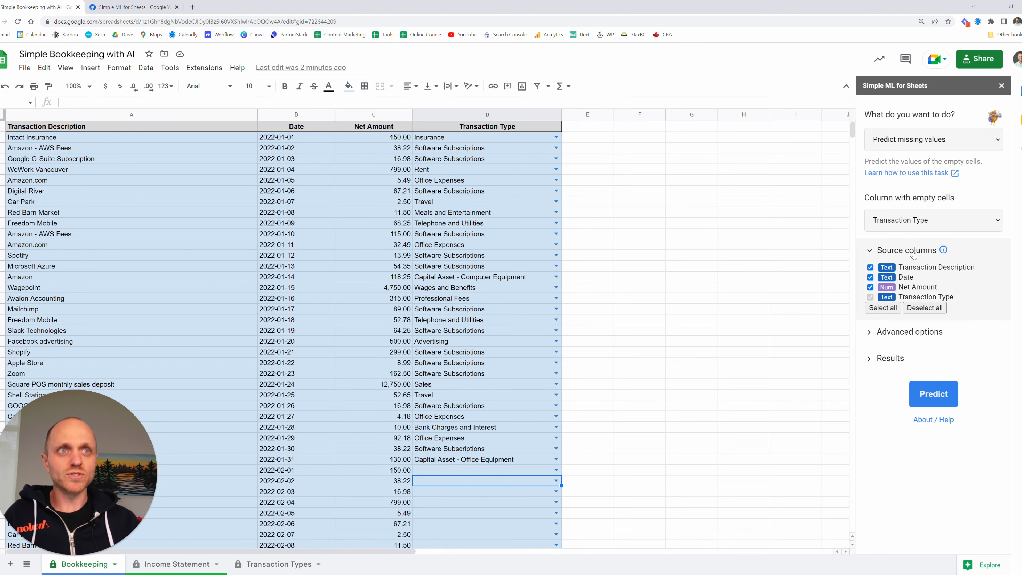
{"action": "mouse_move", "coordinate": [695, 385]}
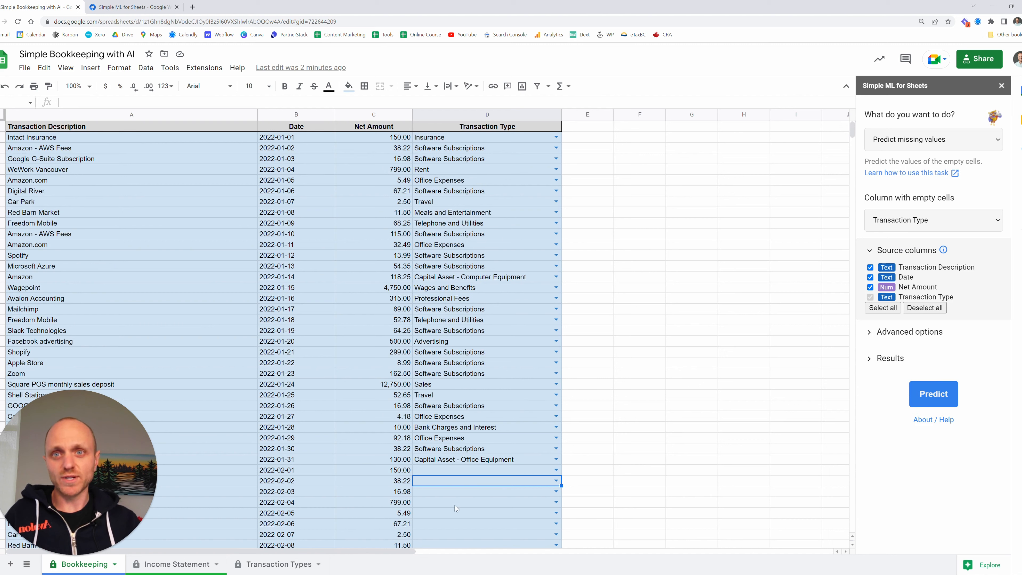
{"action": "left_click", "coordinate": [131, 233]}
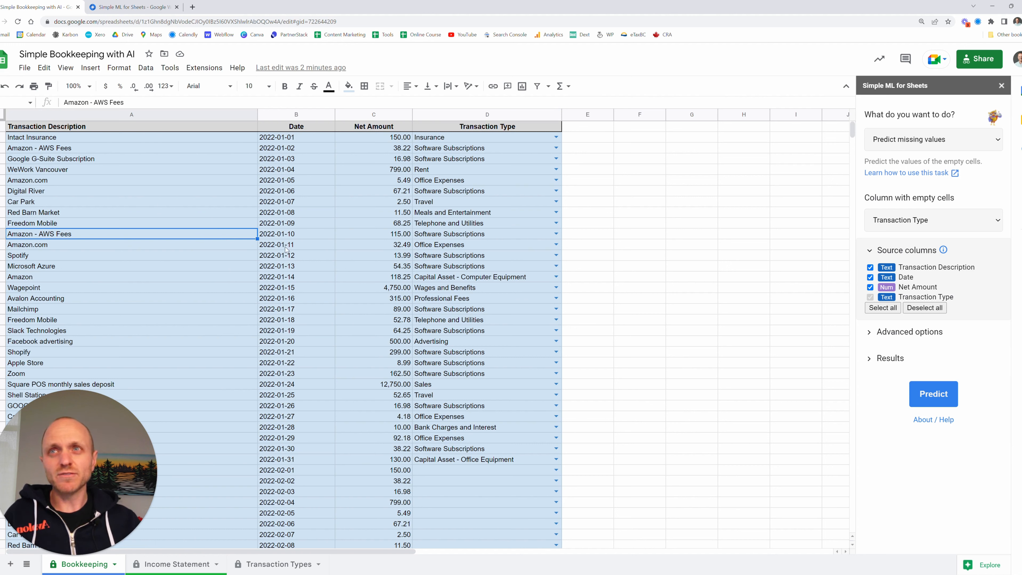
{"action": "mouse_move", "coordinate": [475, 297]}
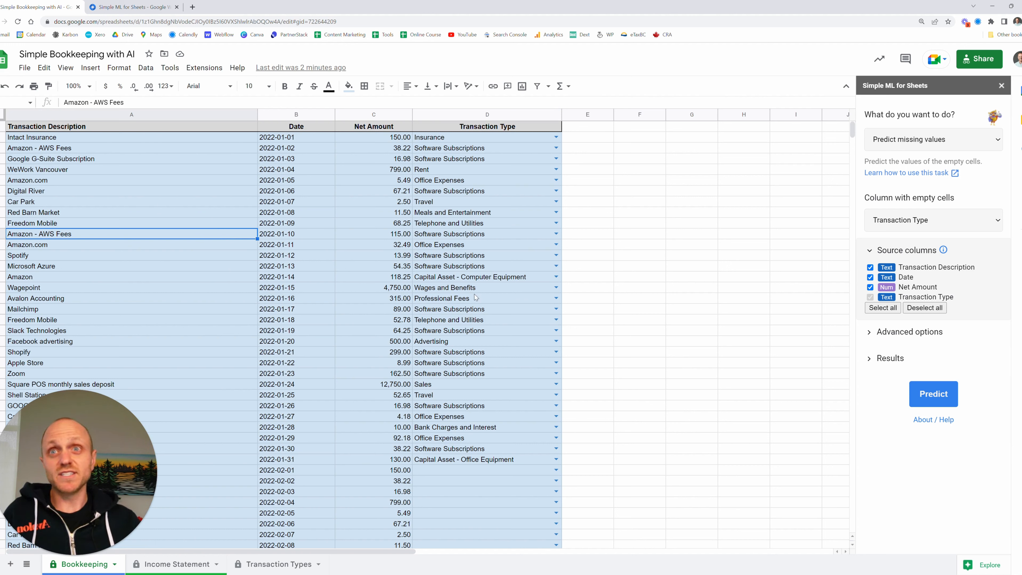
{"action": "mouse_move", "coordinate": [382, 333]}
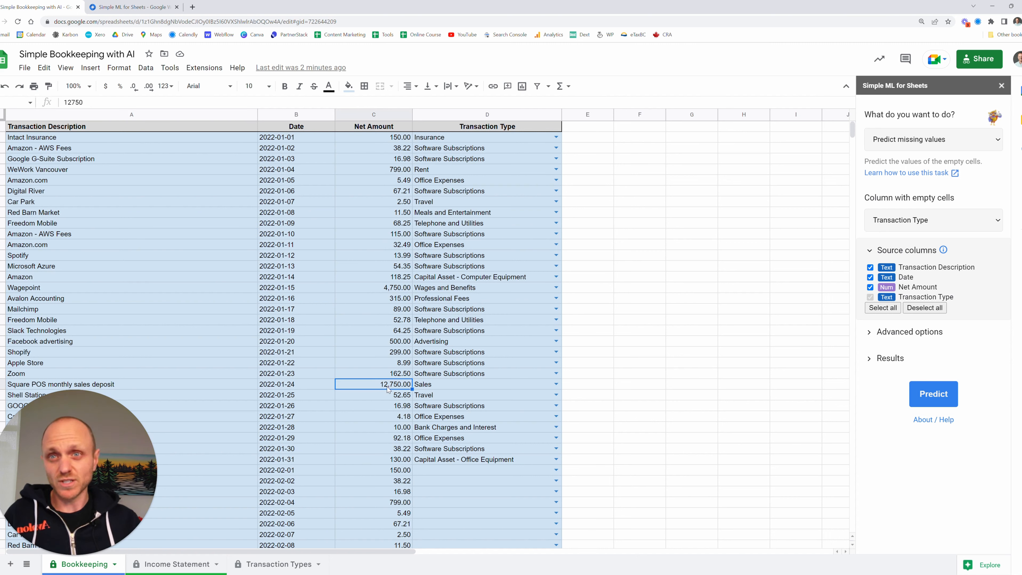
{"action": "mouse_move", "coordinate": [449, 389]}
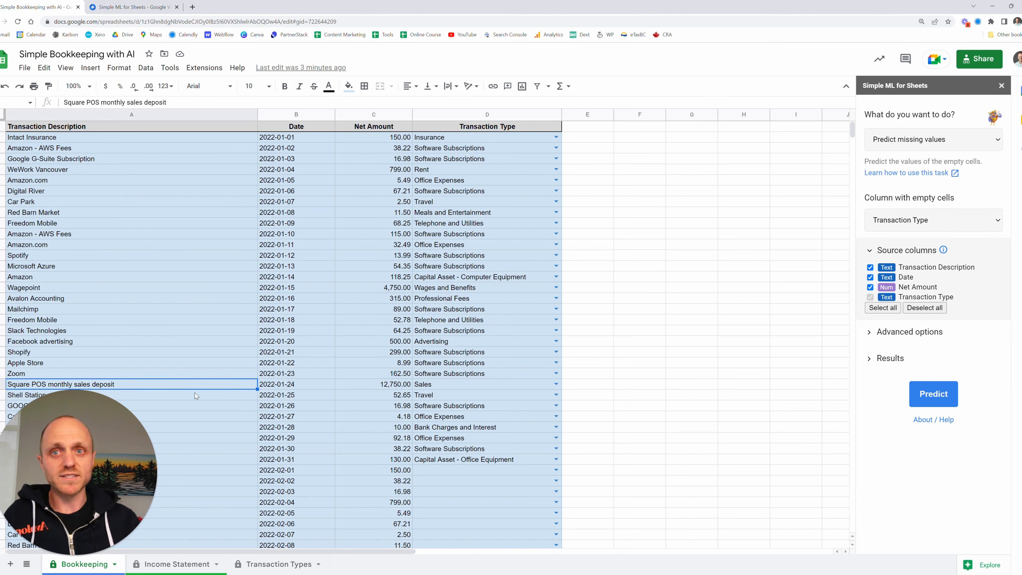
{"action": "mouse_move", "coordinate": [475, 482]}
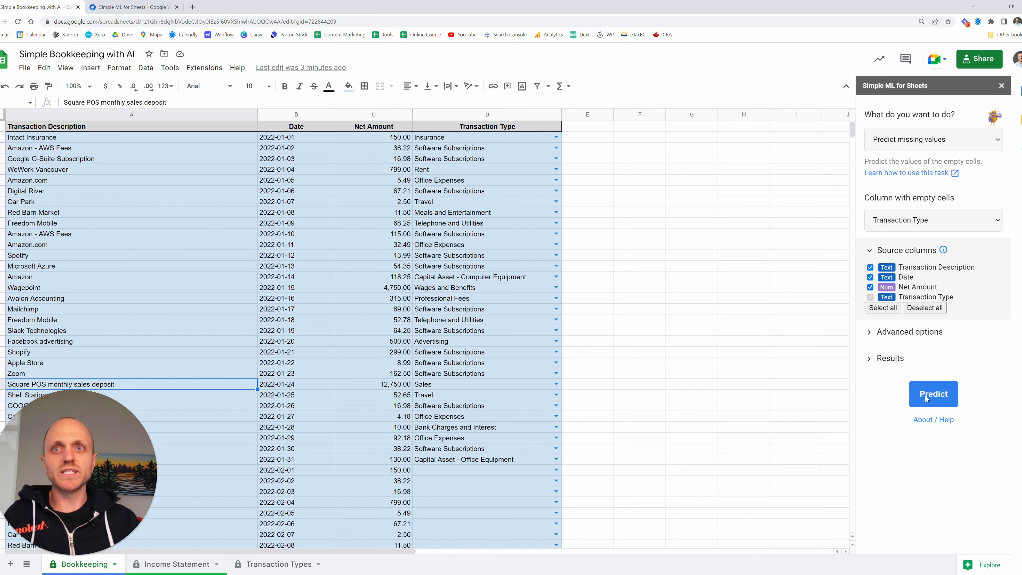
Run the prediction, adding Pred:Transaction Type and Pred:Conf columns
{"action": "left_click", "coordinate": [932, 394]}
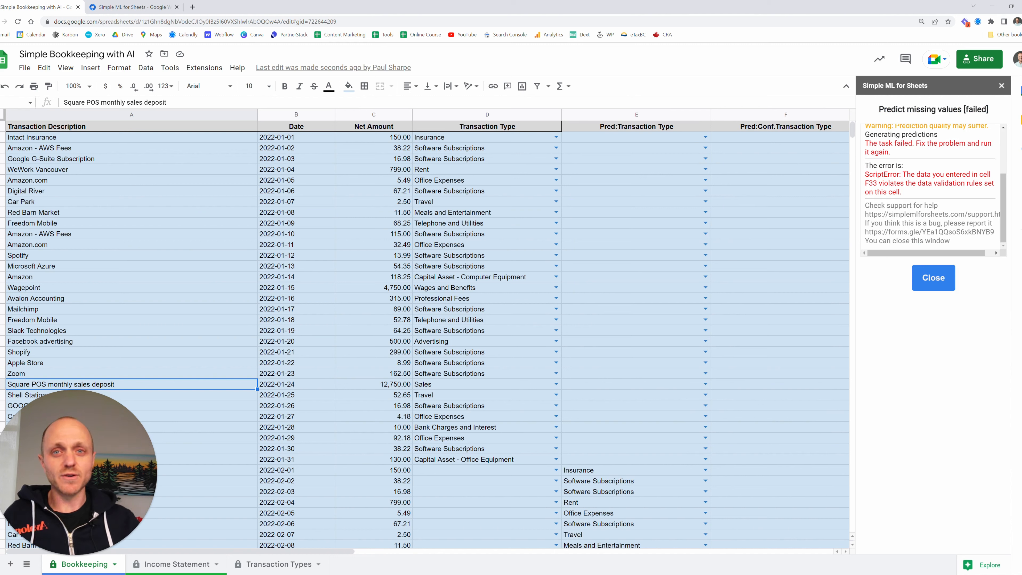
{"action": "mouse_move", "coordinate": [755, 286]}
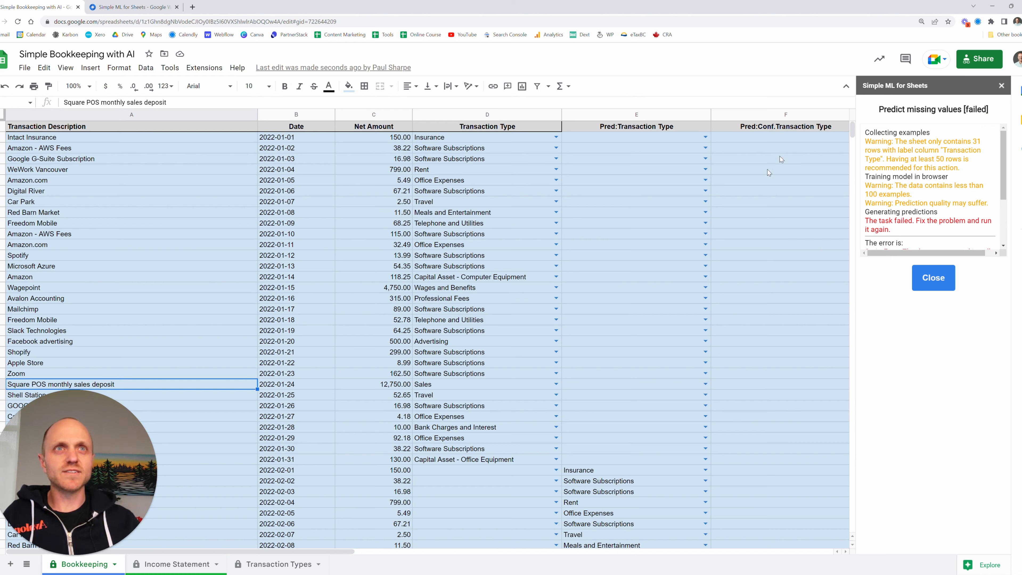
Delete the confidence column F and select the predicted categories in column E to copy
{"action": "left_click", "coordinate": [785, 115]}
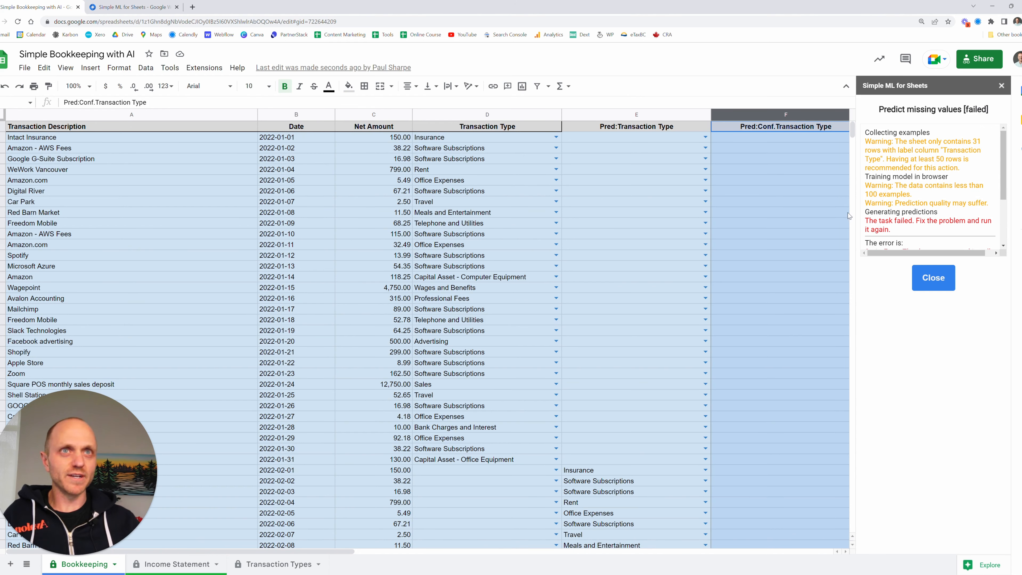
{"action": "right_click", "coordinate": [785, 126]}
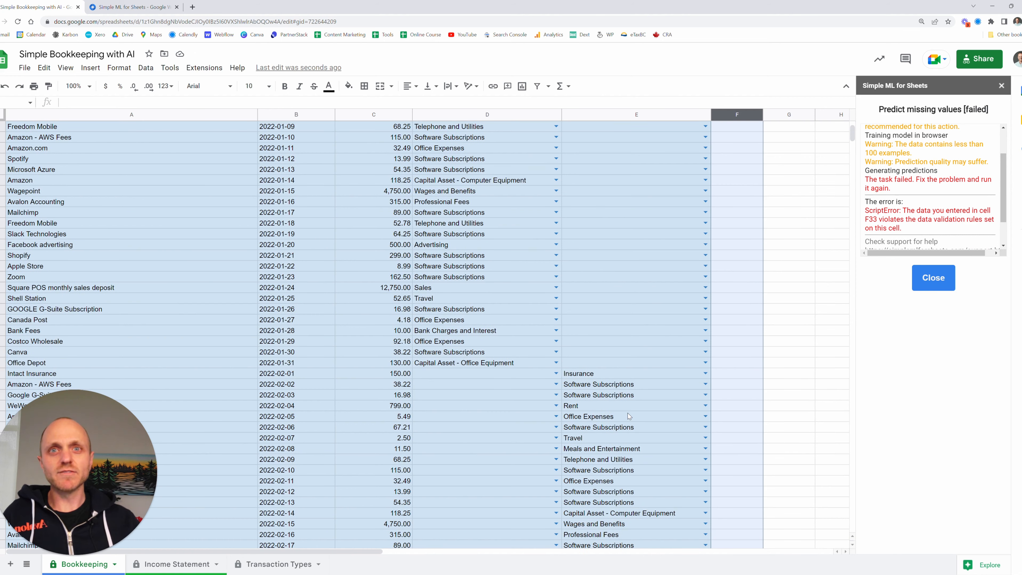
{"action": "scroll", "scroll_direction": "down", "scroll_amount": 3}
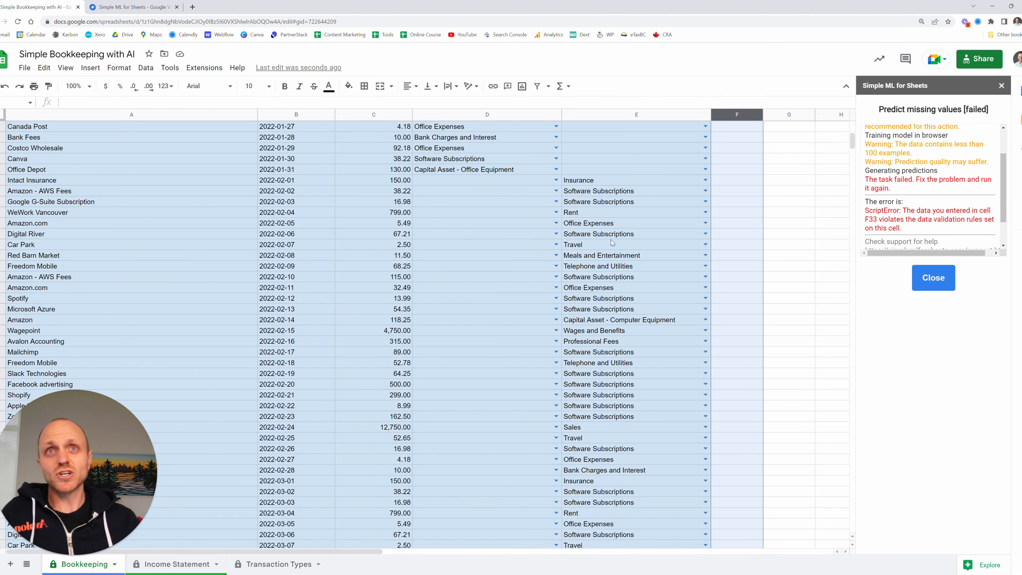
{"action": "left_click", "coordinate": [632, 180]}
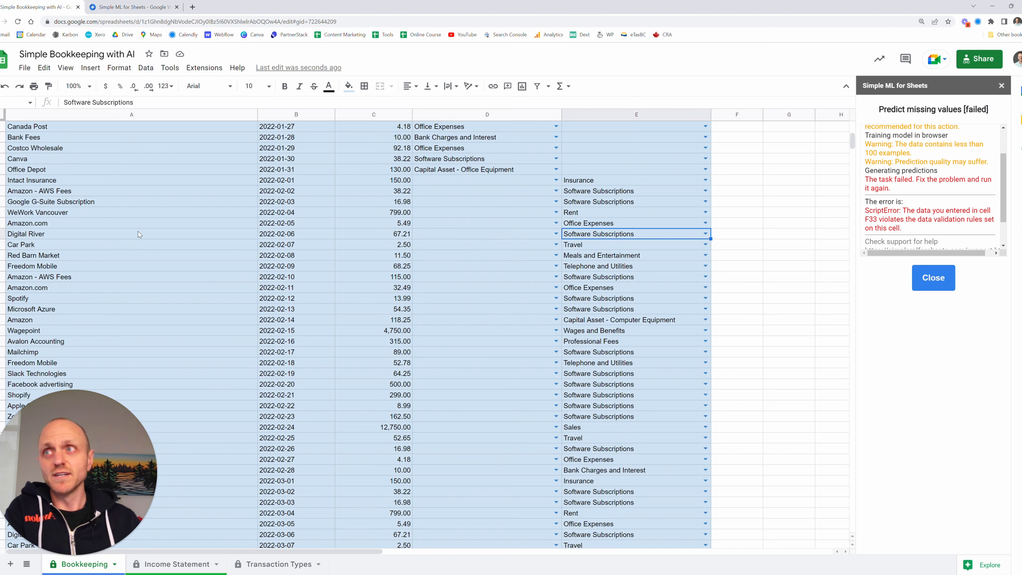
{"action": "scroll", "scroll_direction": "down", "scroll_amount": 3}
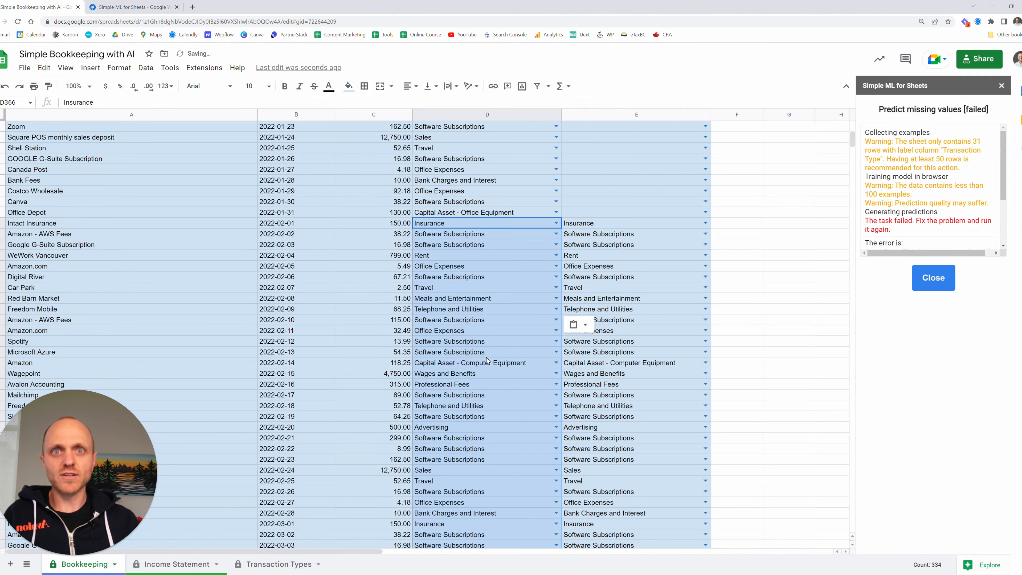
Delete helper column E and set the March Facebook advertising row to Advertising
{"action": "right_click", "coordinate": [636, 114]}
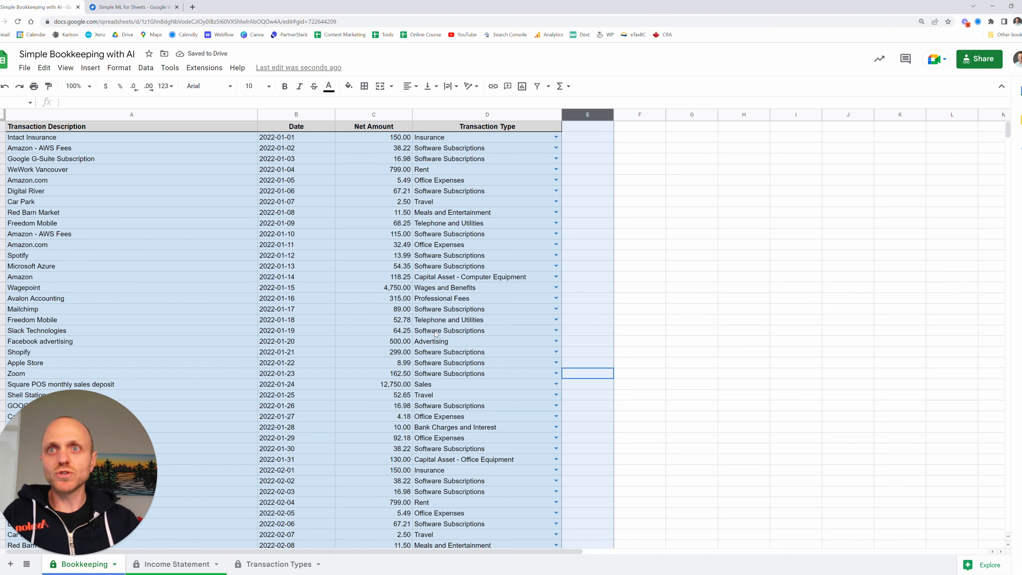
{"action": "scroll", "scroll_direction": "down", "scroll_amount": 3}
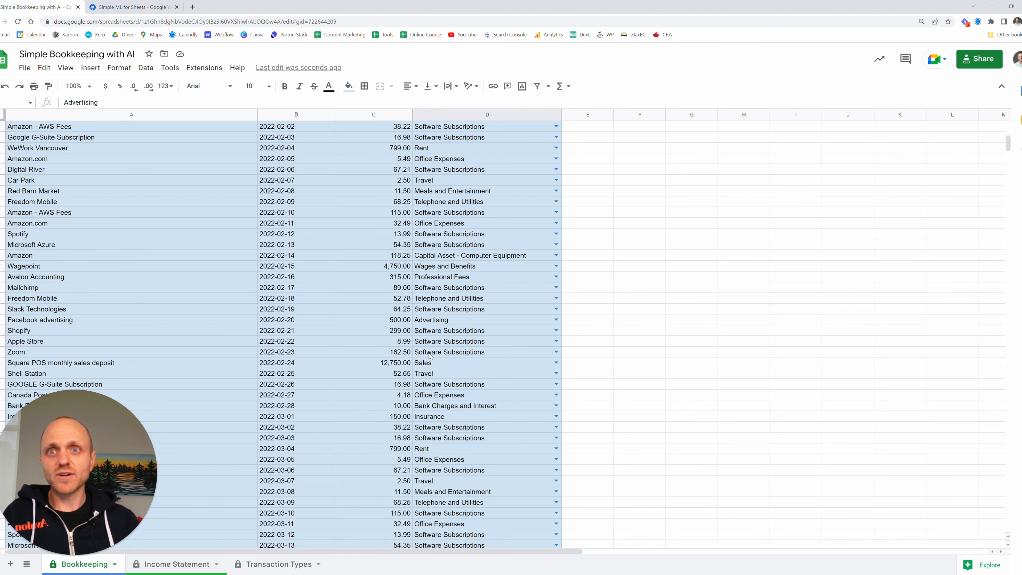
{"action": "left_click", "coordinate": [486, 363]}
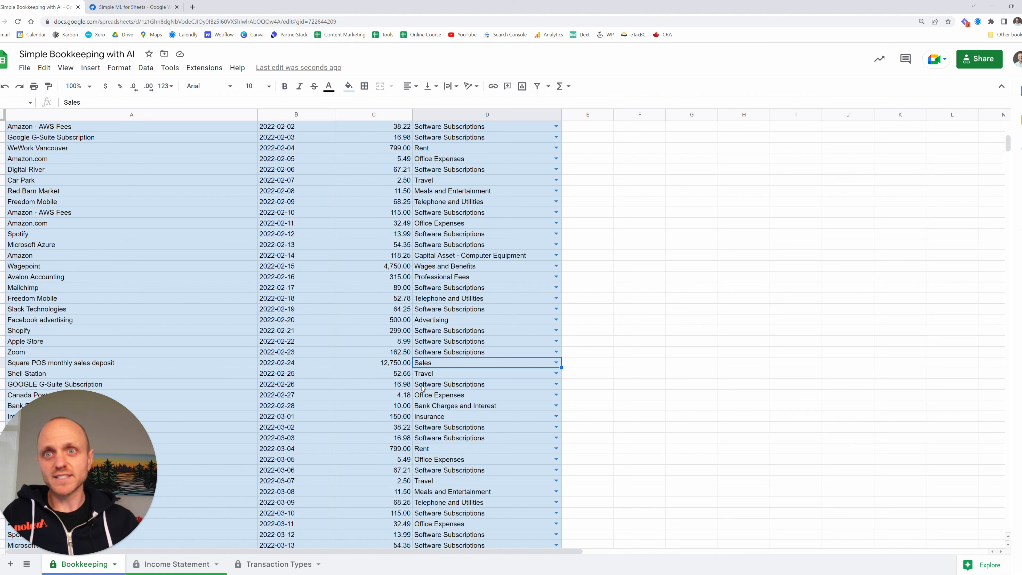
{"action": "scroll", "scroll_direction": "down", "scroll_amount": 3}
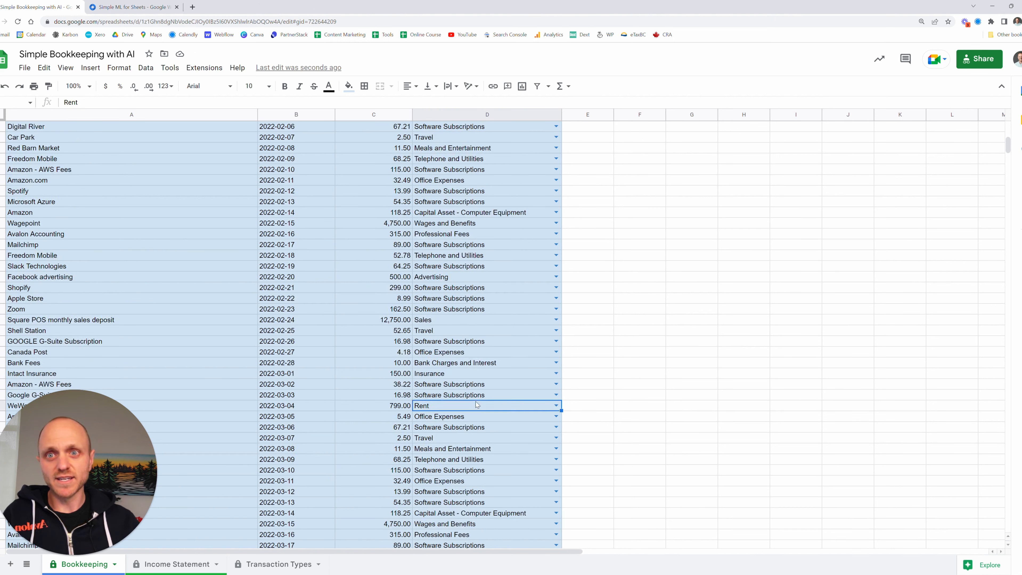
{"action": "scroll", "scroll_direction": "down", "scroll_amount": 3}
{"action": "type", "text": "Adv"}
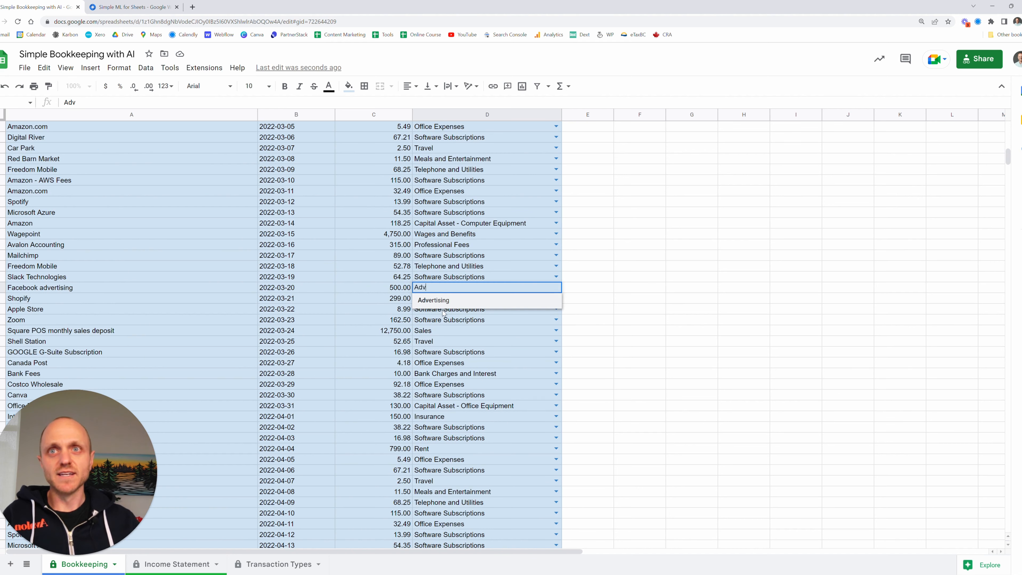
{"action": "left_click", "coordinate": [433, 300]}
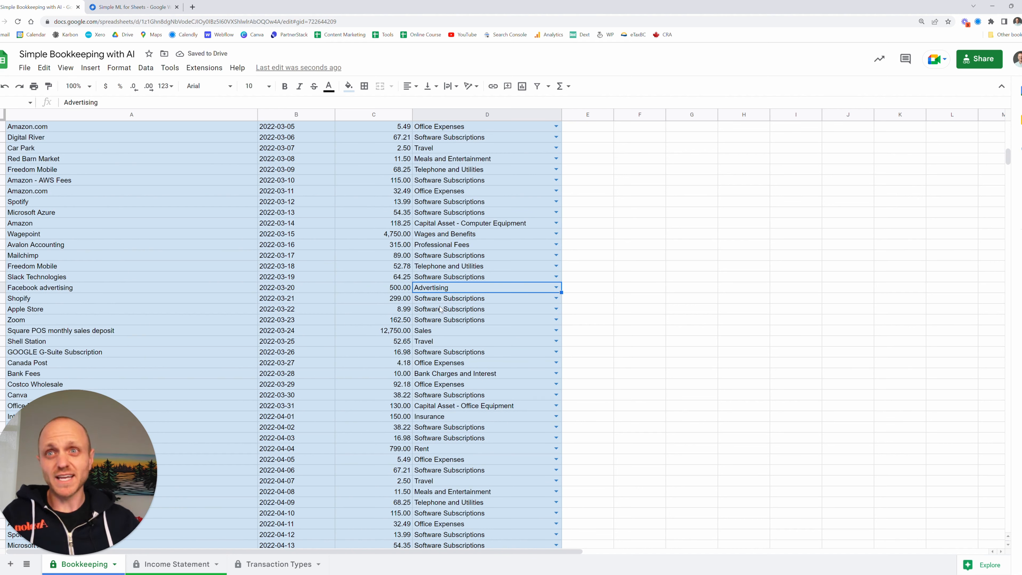
{"action": "scroll", "scroll_direction": "down", "scroll_amount": 3}
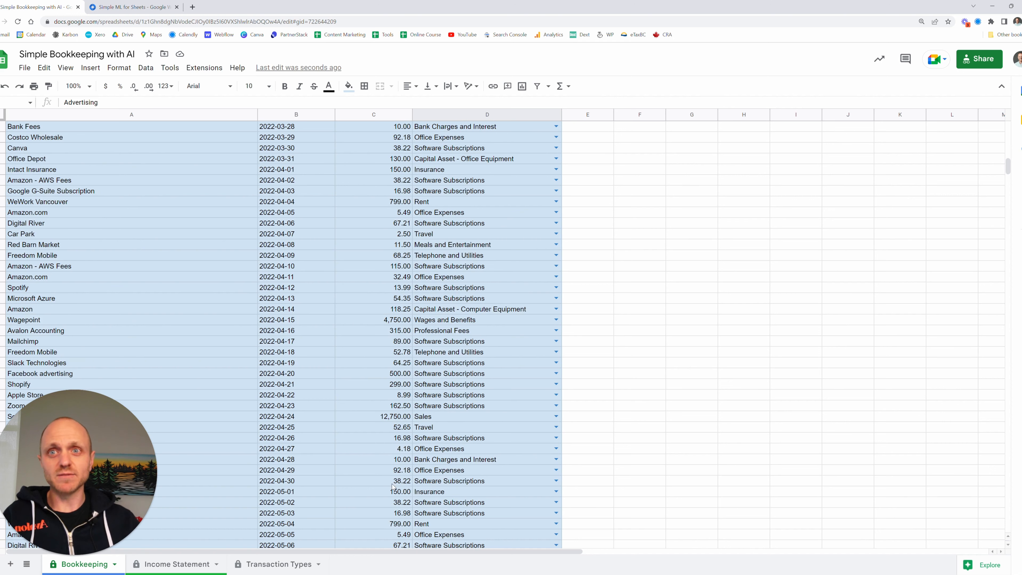
On Income Statement, inspect SUMIF totals for Sales, Rent, Software Subscriptions and Advertising
{"action": "left_click", "coordinate": [177, 564]}
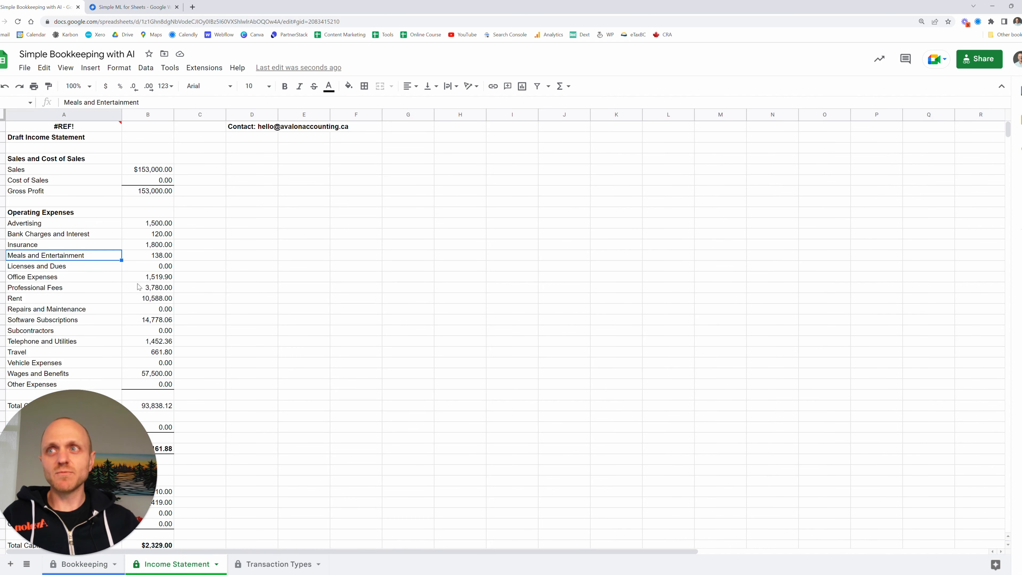
{"action": "left_click", "coordinate": [147, 170]}
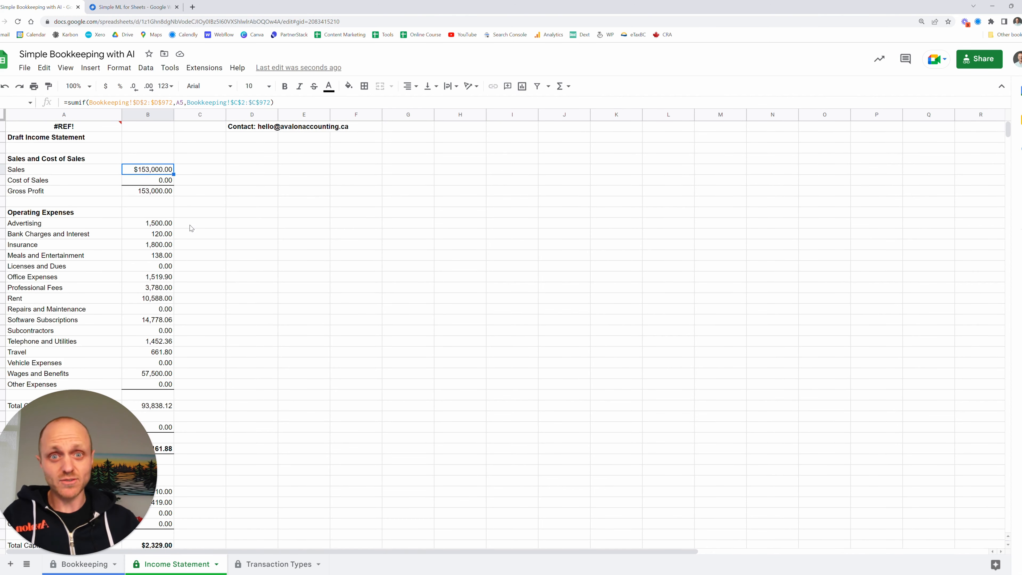
{"action": "left_click", "coordinate": [147, 298]}
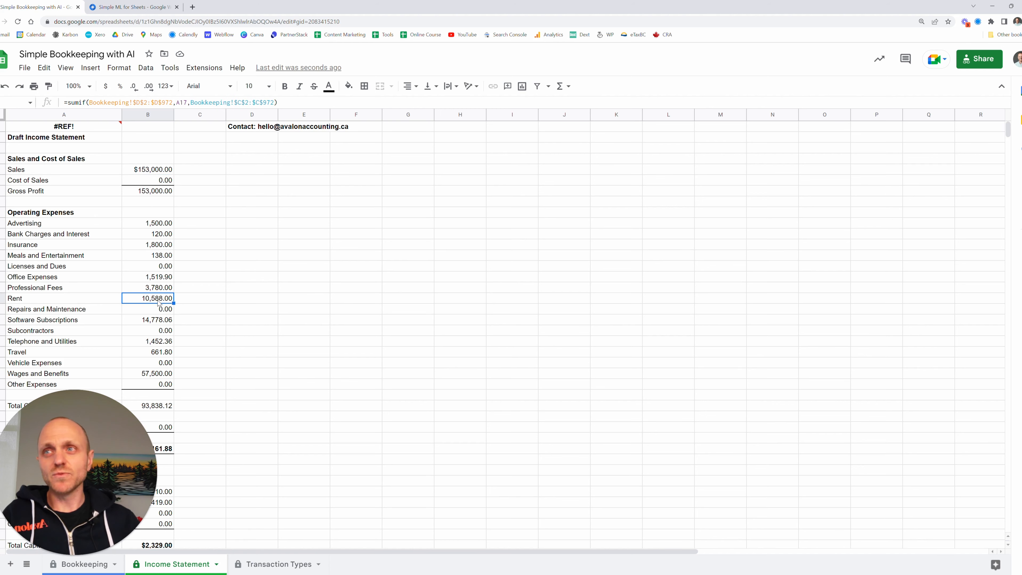
{"action": "left_click", "coordinate": [147, 320]}
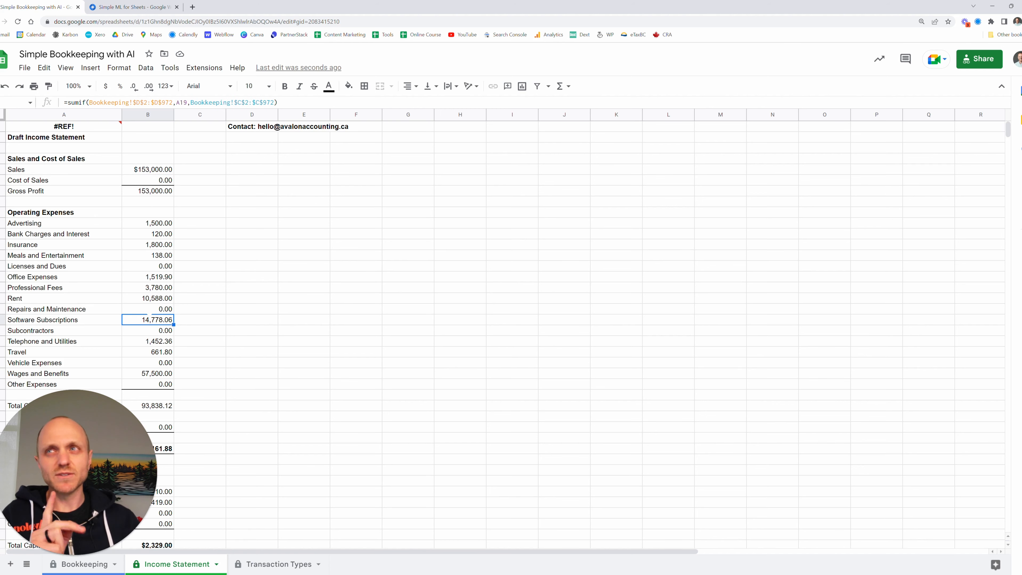
{"action": "left_click", "coordinate": [148, 223]}
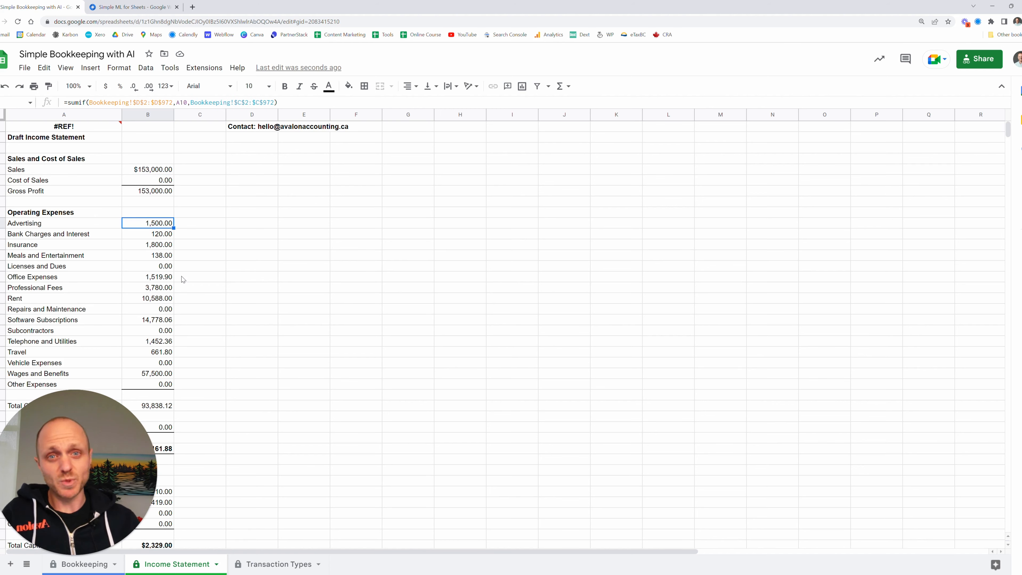
{"action": "mouse_move", "coordinate": [183, 345]}
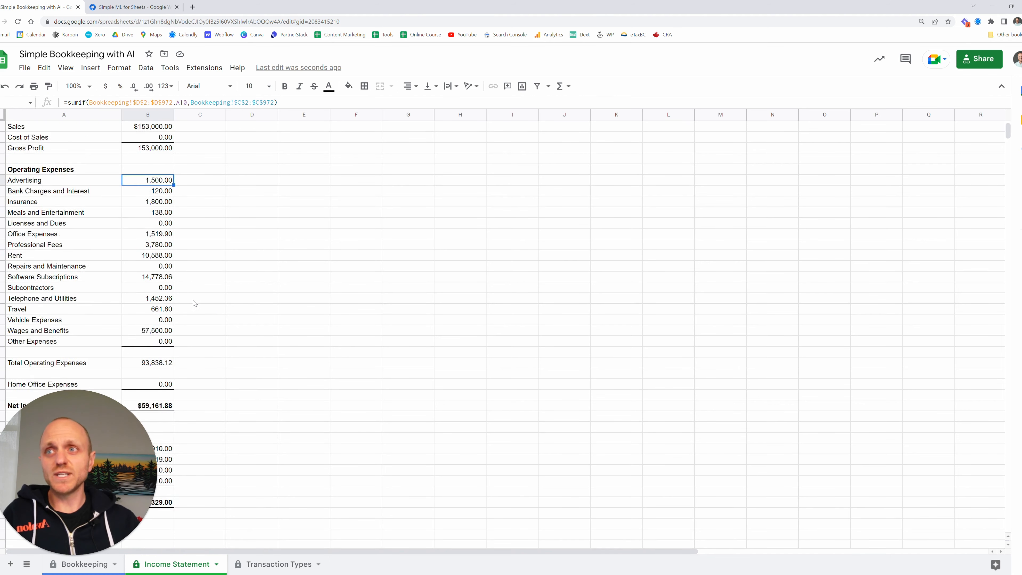
{"action": "scroll", "scroll_direction": "down", "scroll_amount": 3}
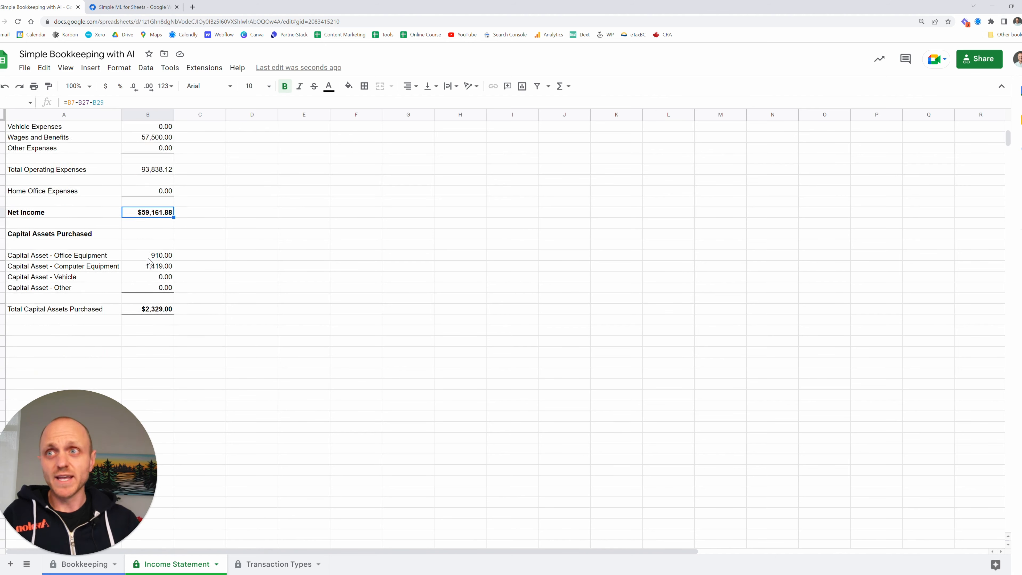
{"action": "mouse_move", "coordinate": [227, 293]}
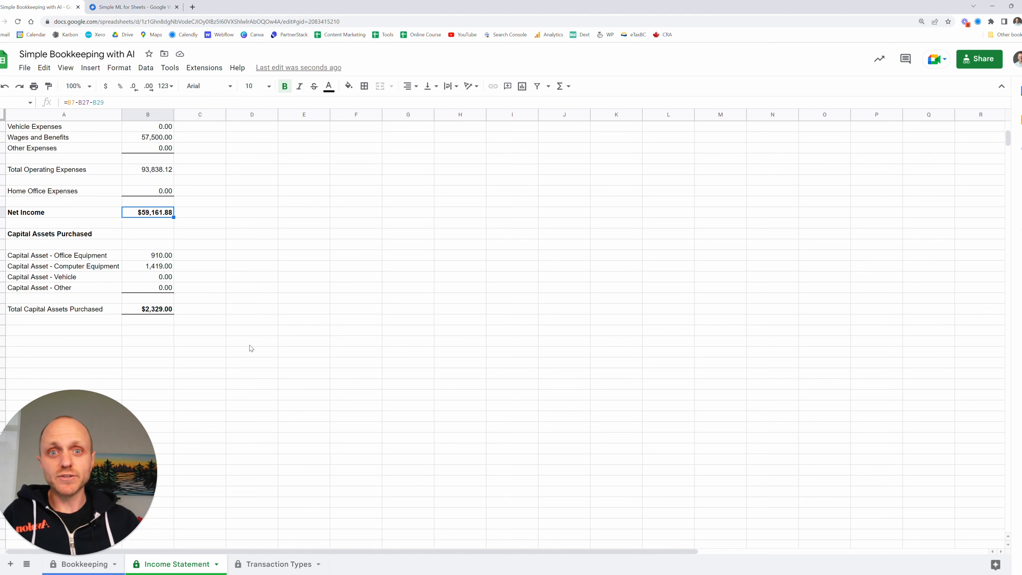
{"action": "mouse_move", "coordinate": [266, 398]}
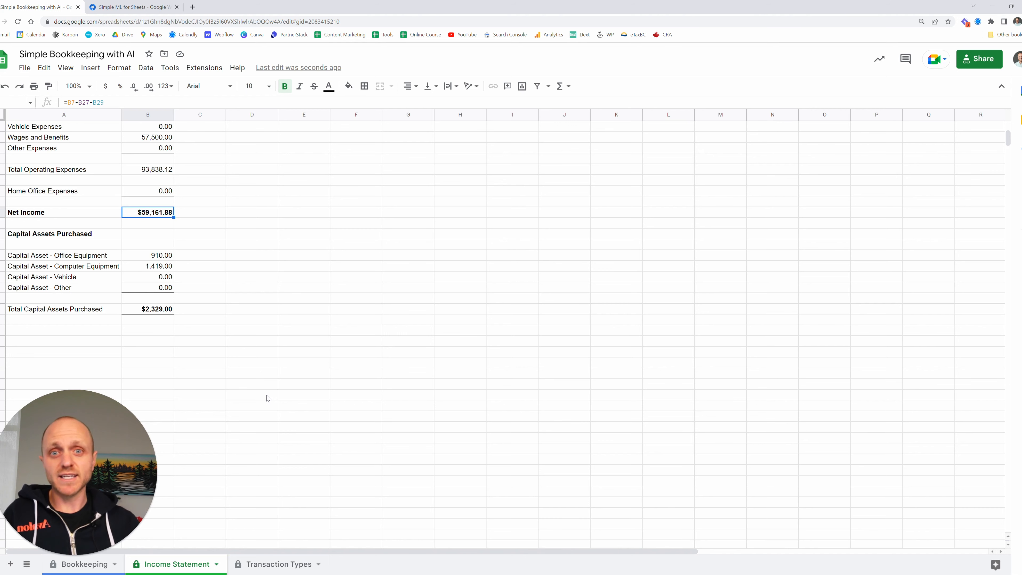
{"action": "mouse_move", "coordinate": [380, 281]}
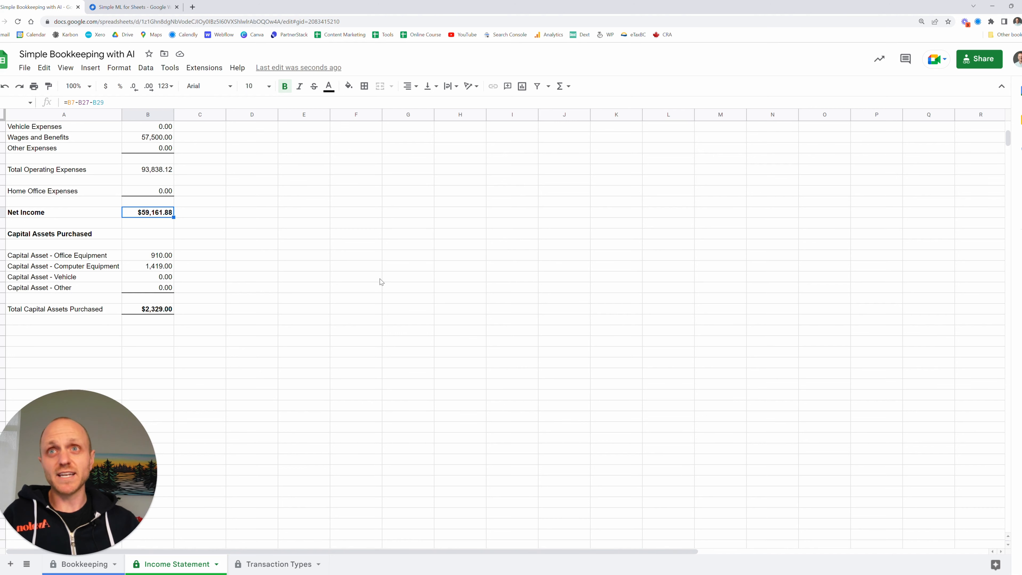